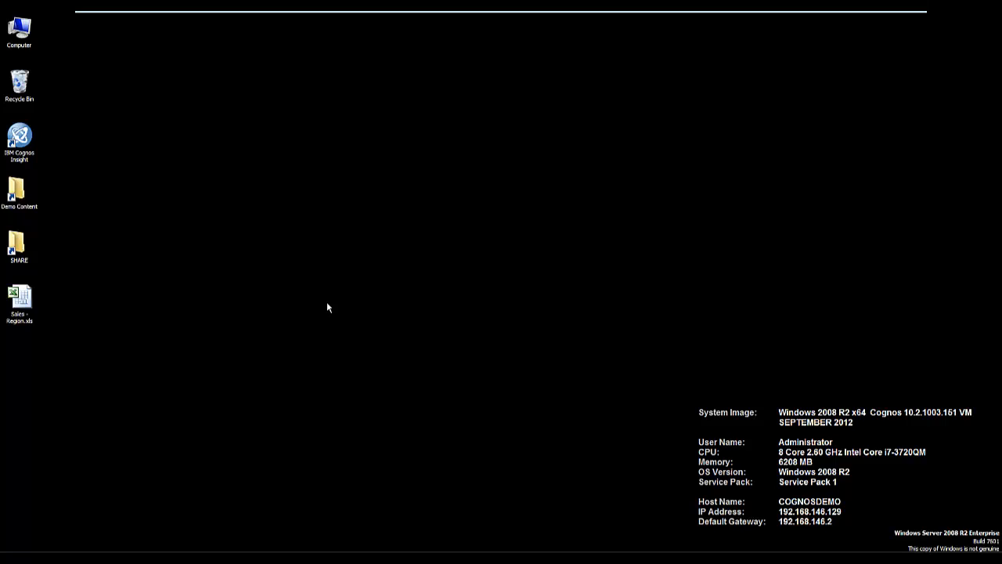
pyautogui.moveTo(307, 320)
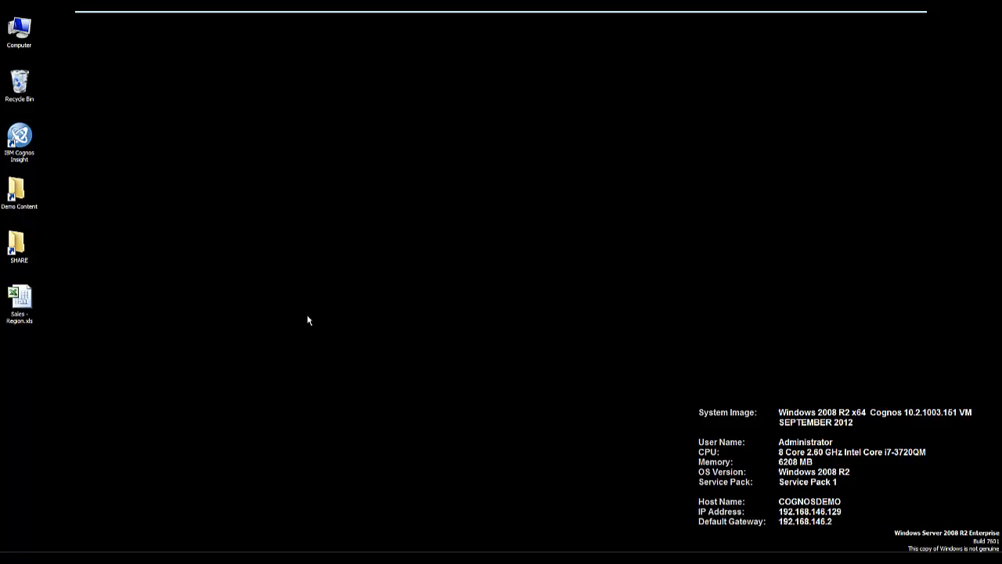
pyautogui.moveTo(317, 441)
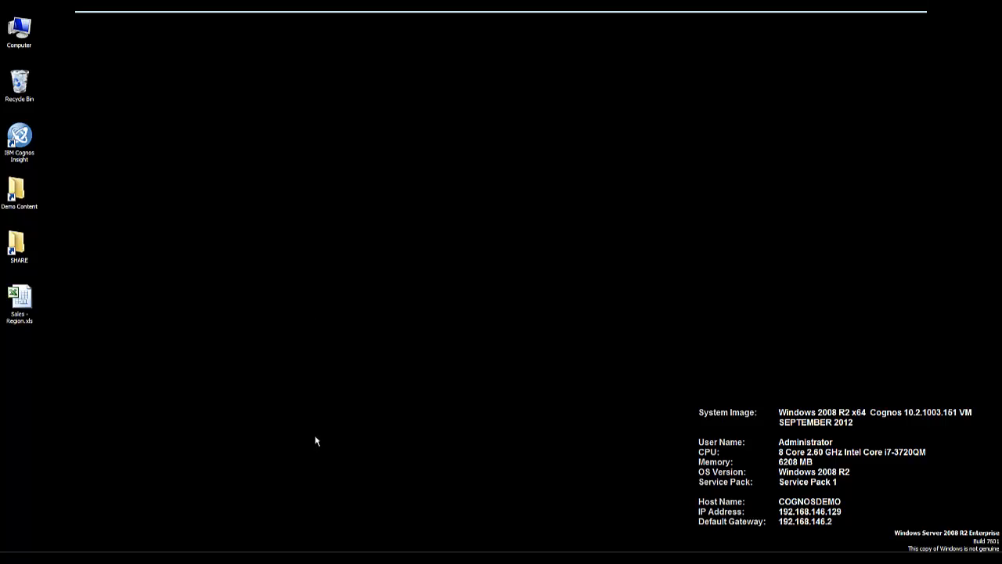
# - Launch IBM Cognos Insight from the desktop to reach its start screen
pyautogui.doubleClick(18, 140)
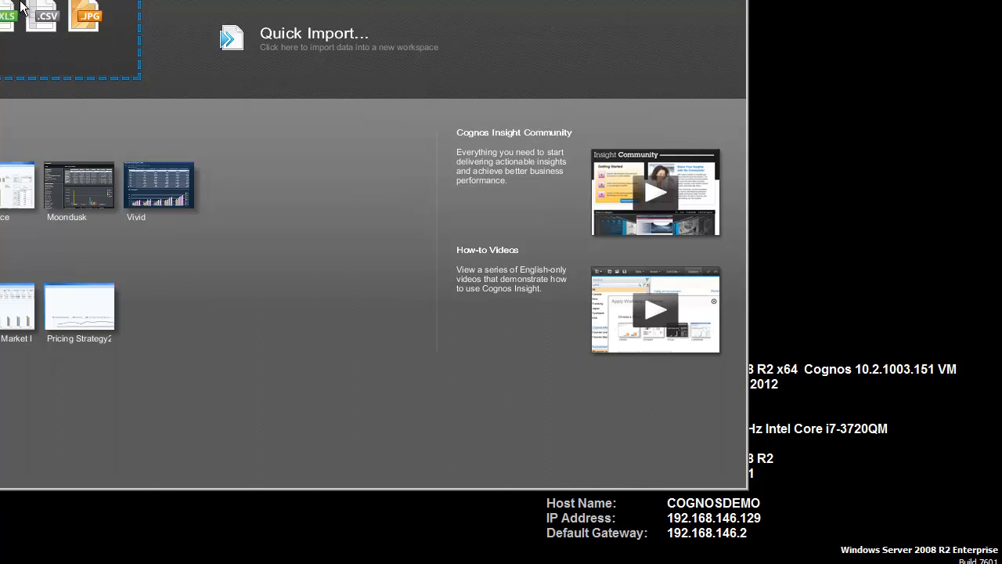
pyautogui.moveTo(19, 12)
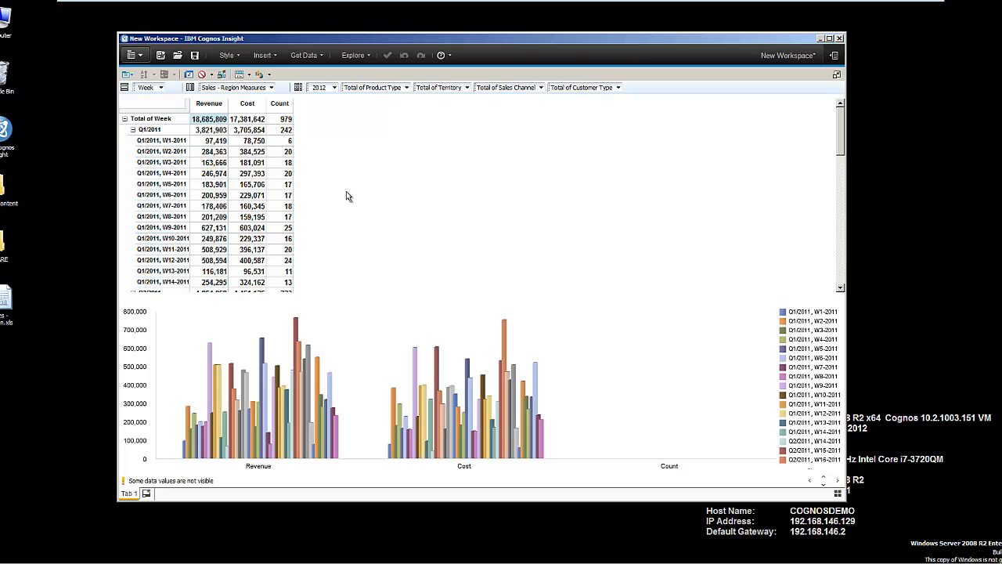
pyautogui.moveTo(372, 196)
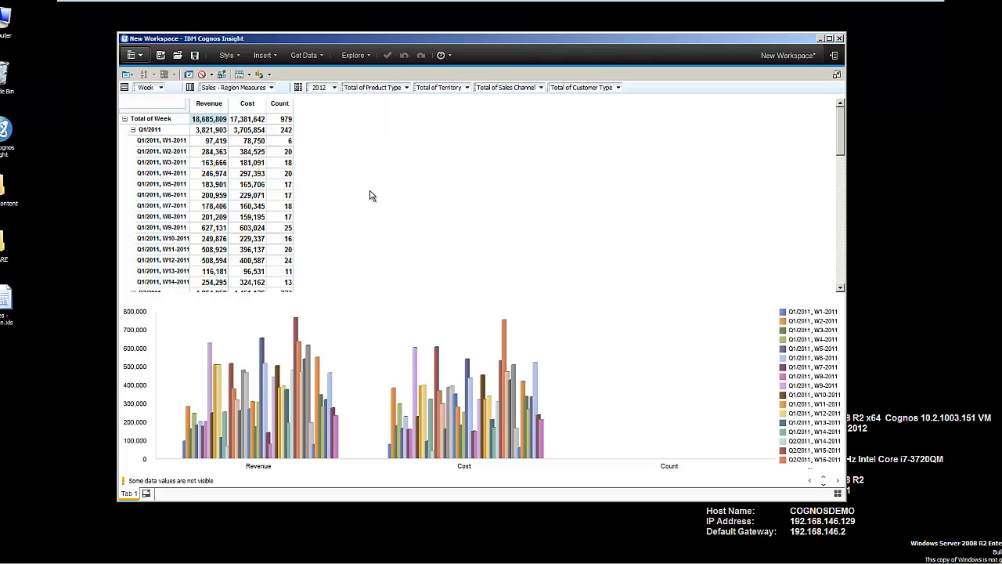
# - Swap rows and columns and expand 2012 to months, with the chart comparing Revenue and Cost monthly
pyautogui.click(189, 74)
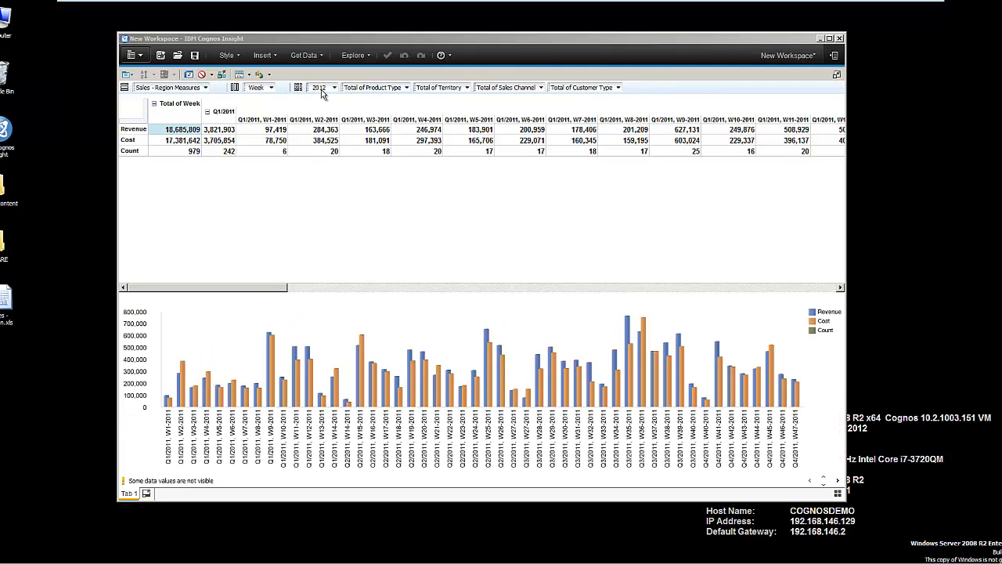
pyautogui.click(270, 87)
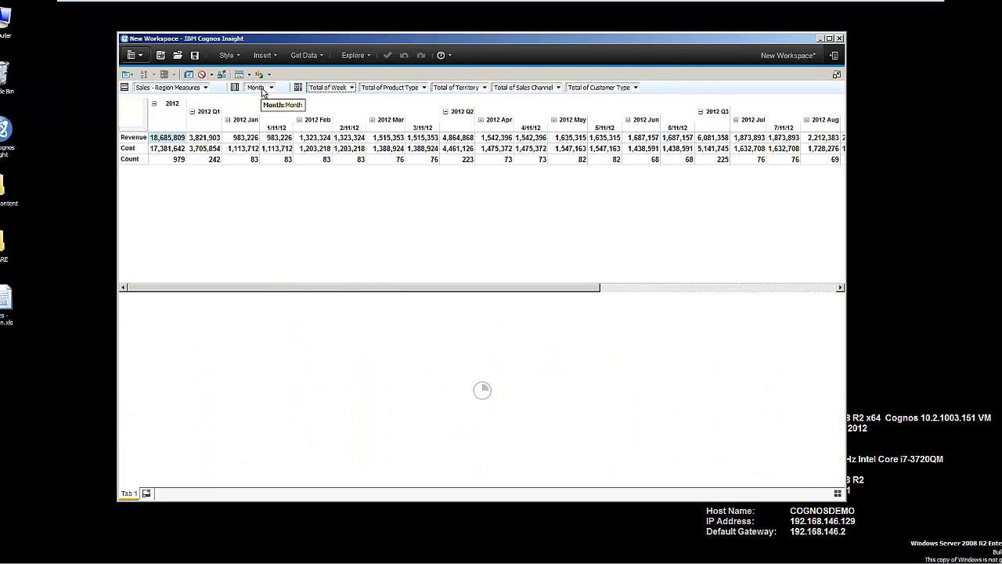
pyautogui.rightClick(172, 107)
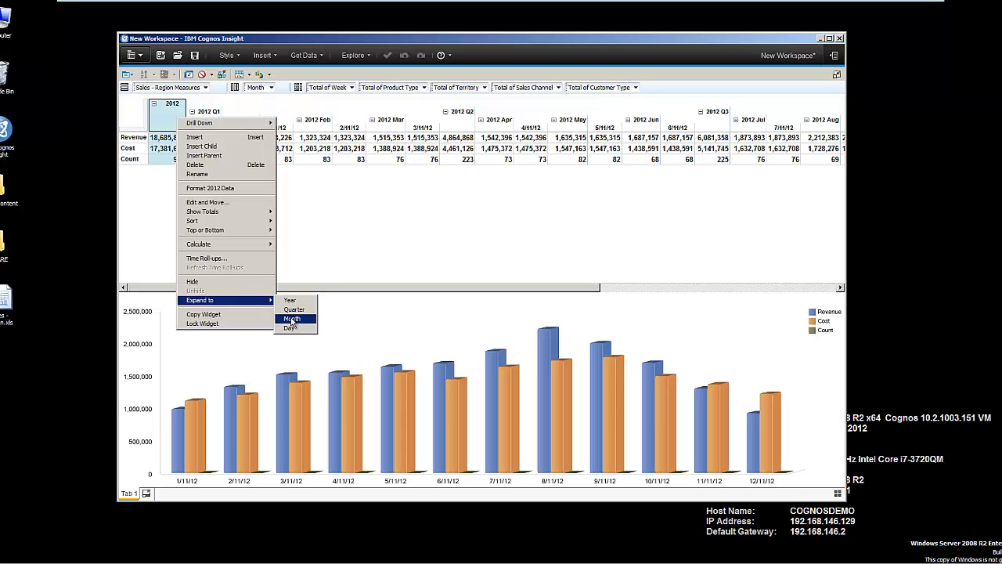
pyautogui.click(291, 320)
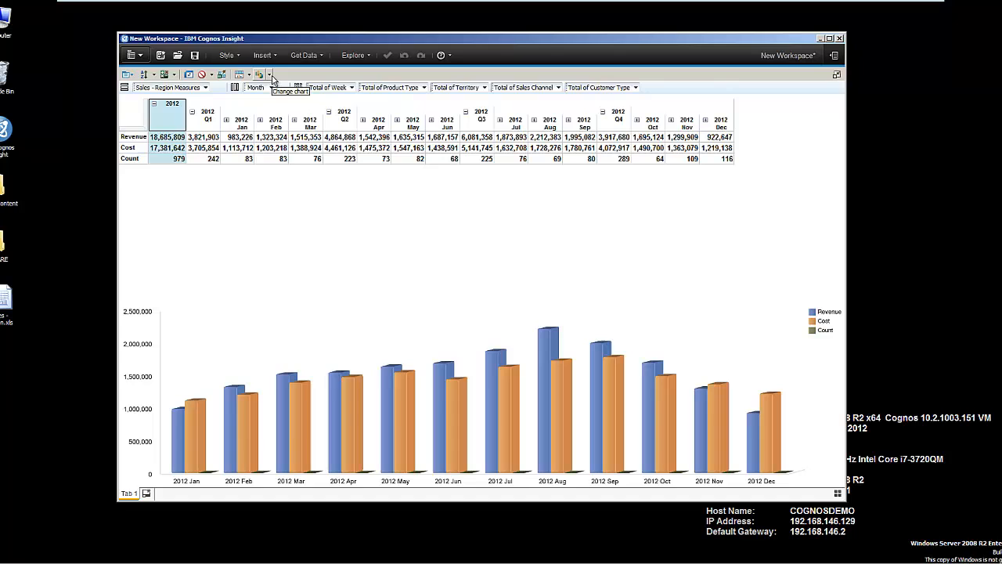
pyautogui.click(261, 73)
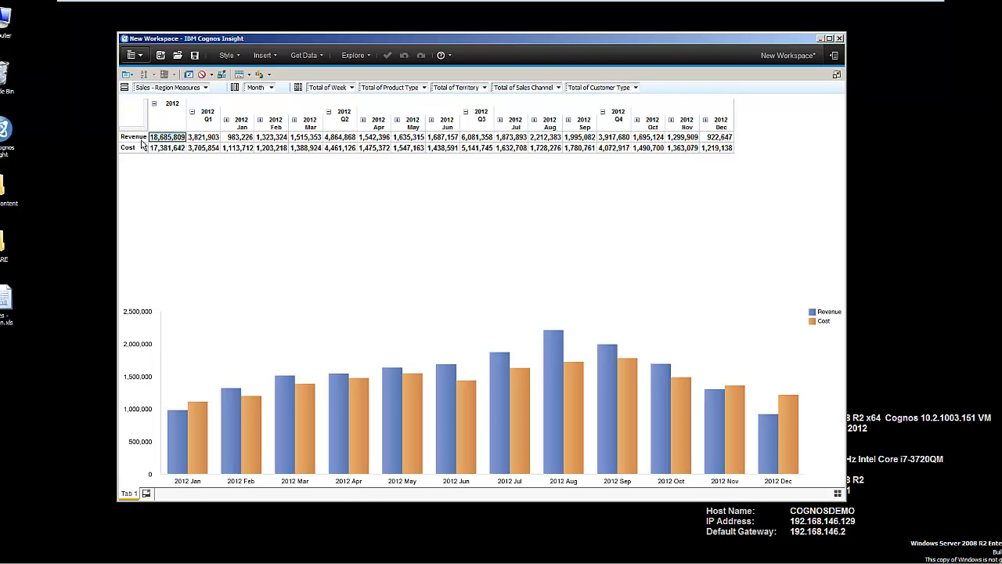
# - Insert a Margin measure, settle on a muted chart palette after trying Excel and Jazz, and show the Data pane
pyautogui.rightClick(128, 147)
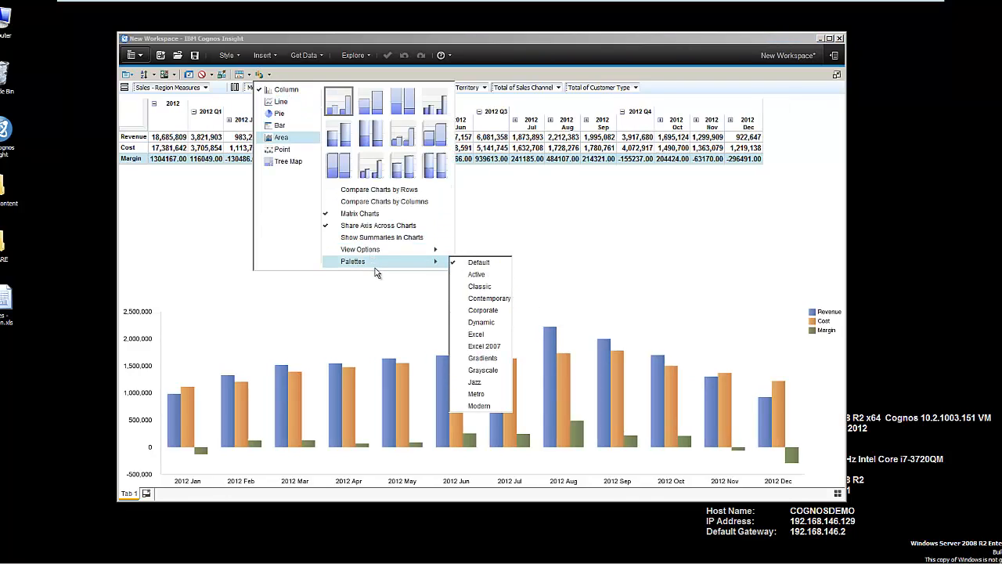
pyautogui.click(481, 322)
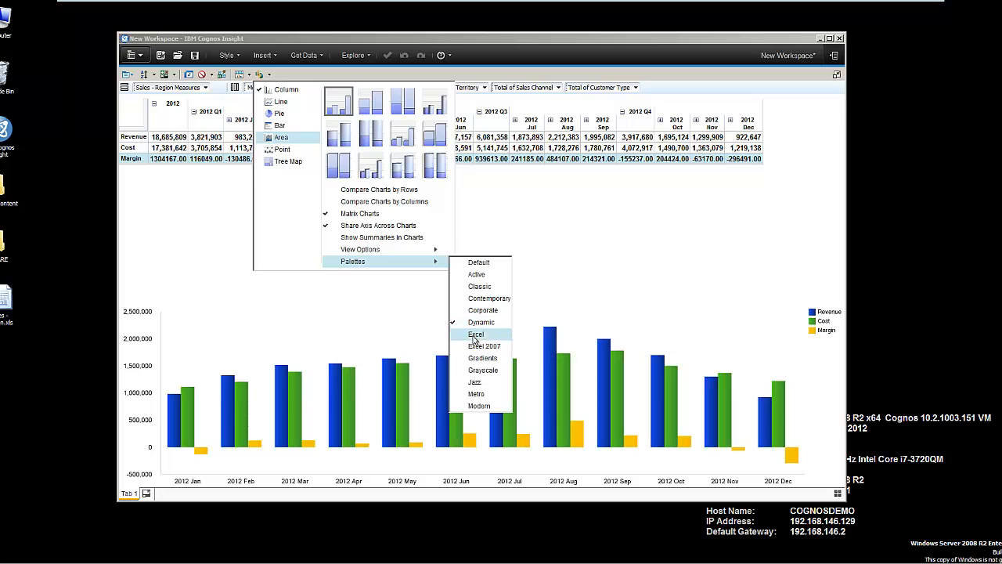
pyautogui.click(475, 382)
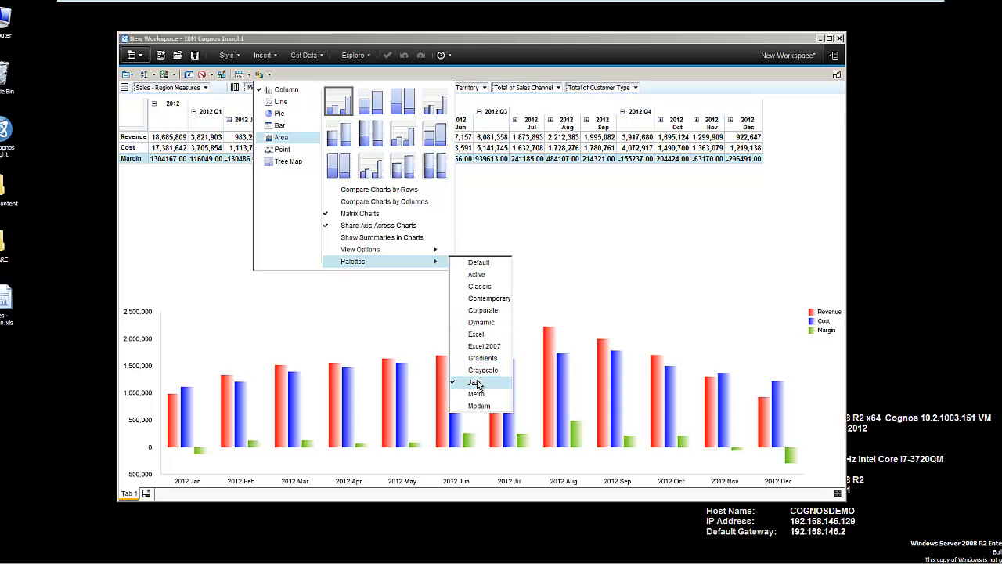
pyautogui.click(476, 393)
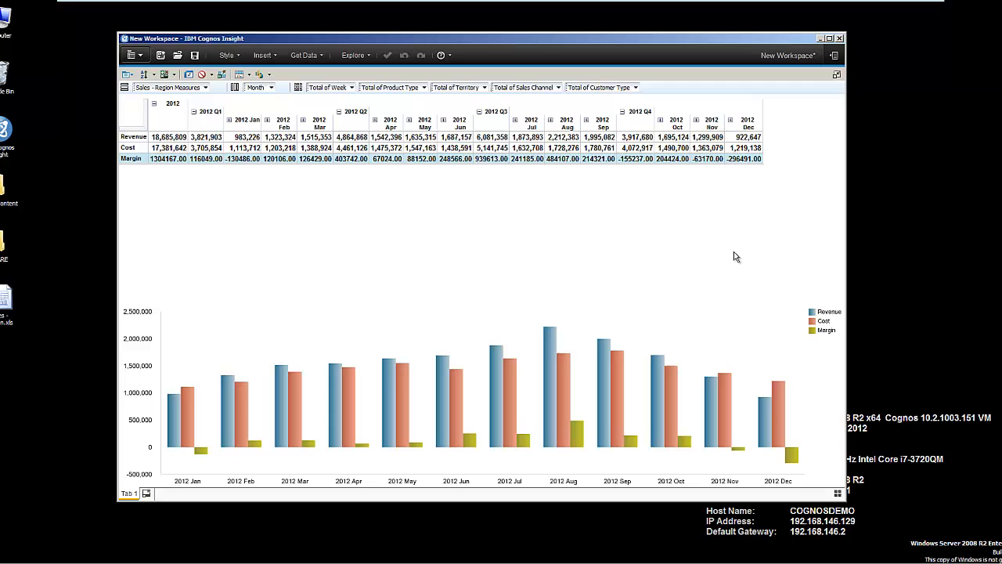
pyautogui.click(829, 37)
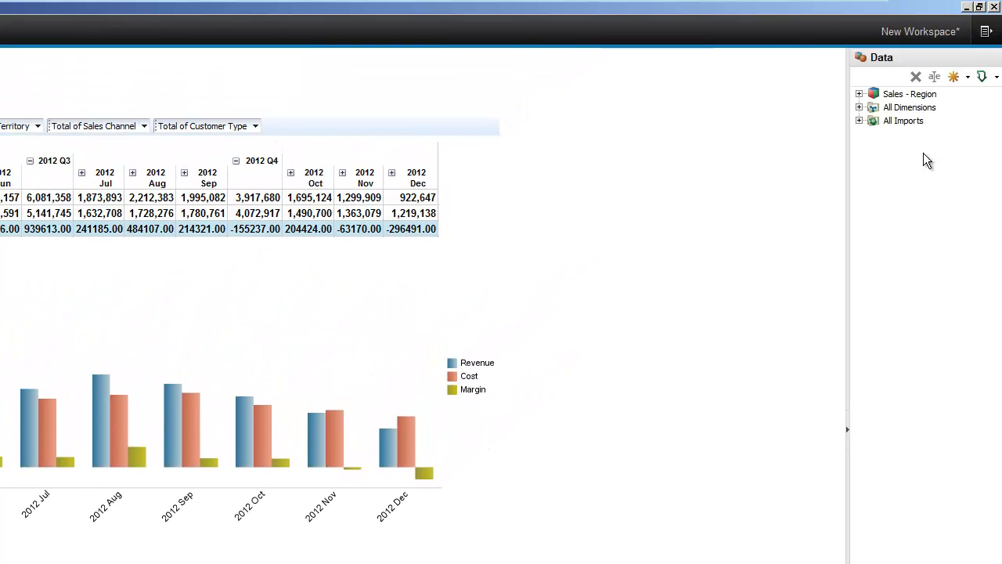
# - Expand the Sales - Region cube to drag Product Type, Sales Channel and measure filter lists onto the canvas
pyautogui.click(858, 94)
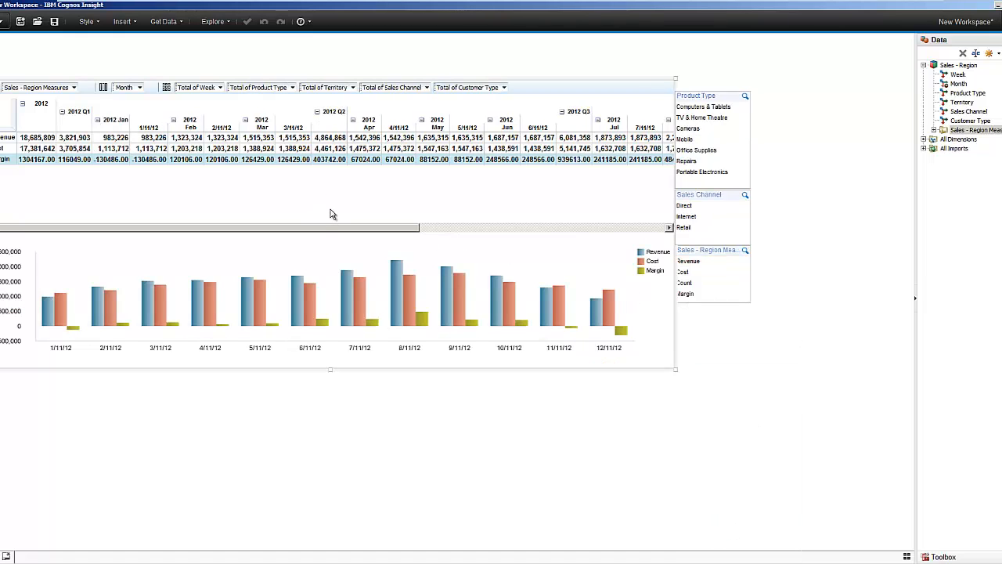
pyautogui.moveTo(802, 399)
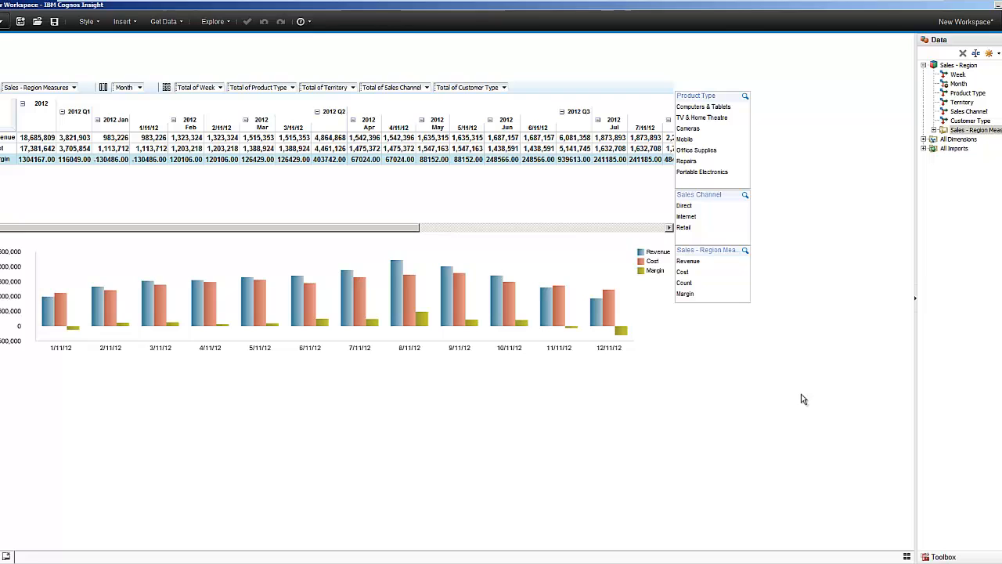
# - Expand the 2012 header to months so the chart is labelled by month name
pyautogui.rightClick(41, 104)
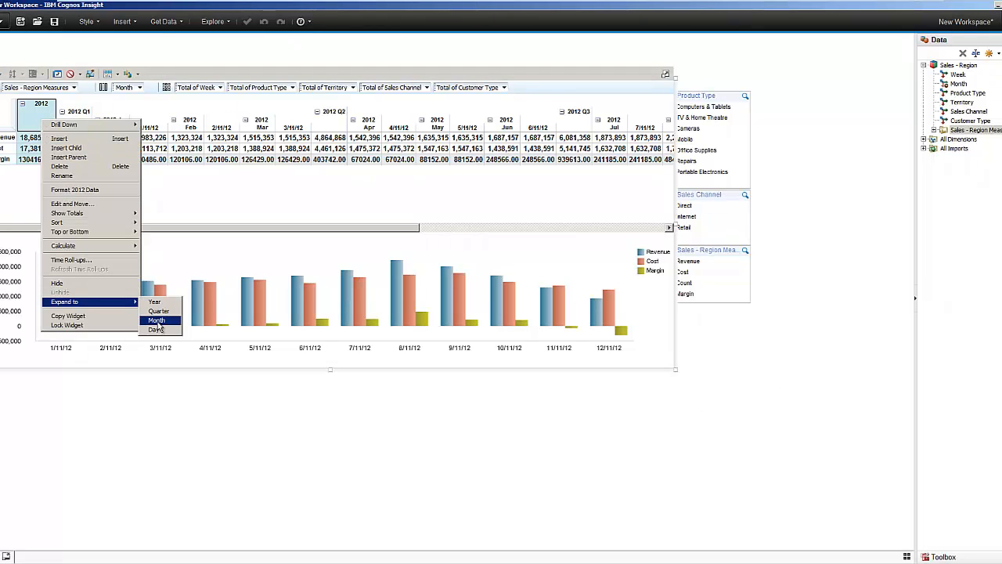
pyautogui.click(157, 320)
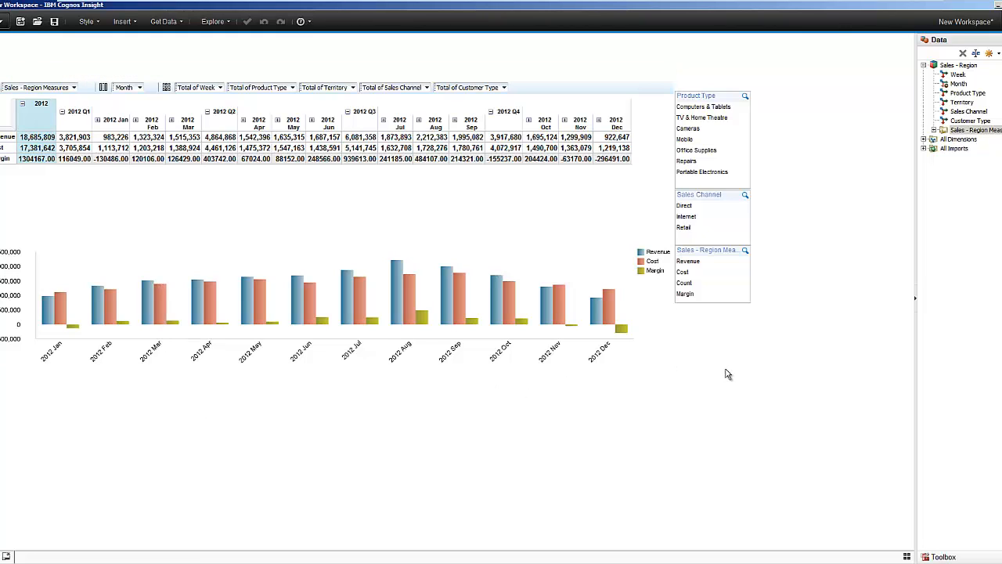
pyautogui.moveTo(808, 325)
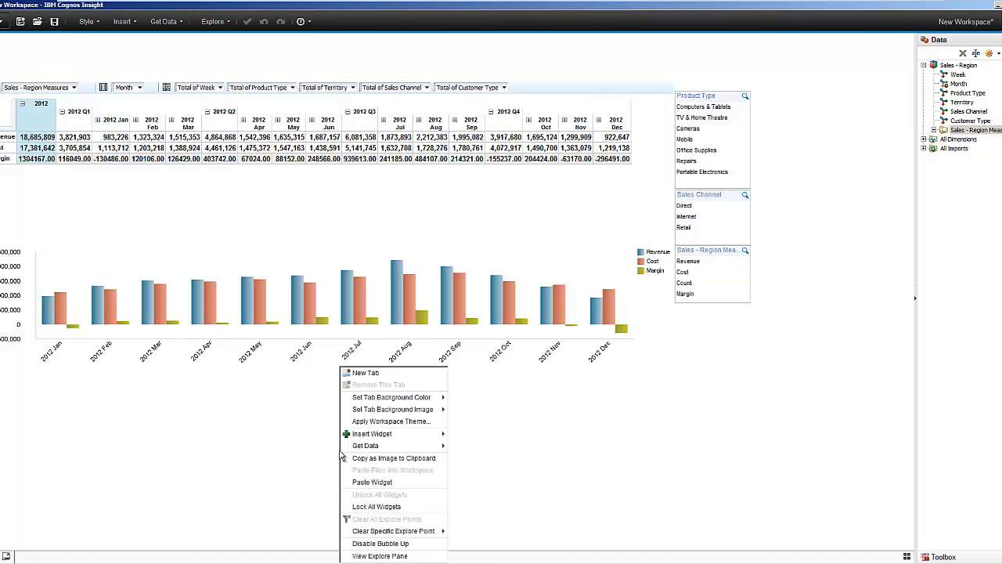
pyautogui.moveTo(399, 485)
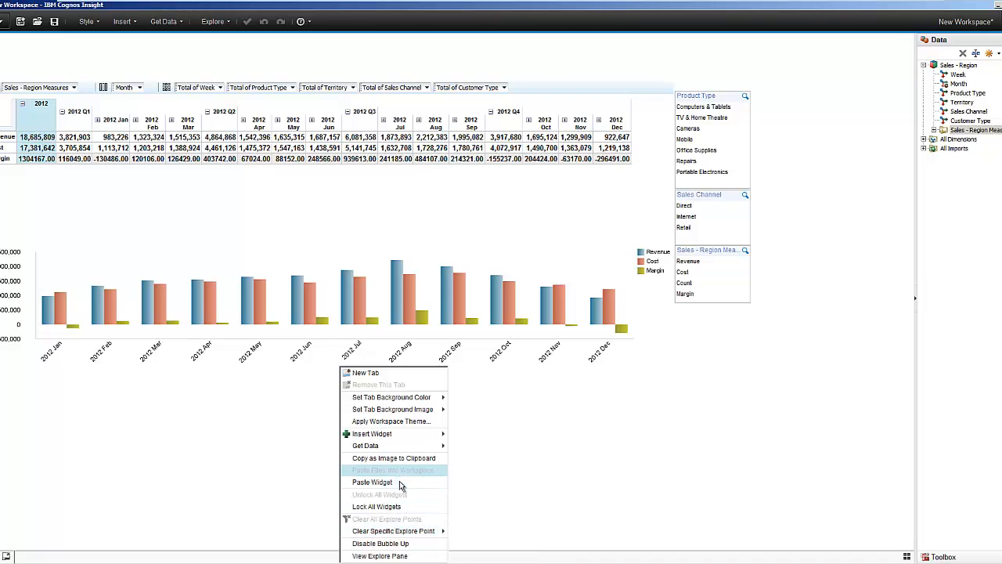
# - Paste a copy of the crosstab and chart and expand the copy's 2012 to quarters
pyautogui.click(372, 482)
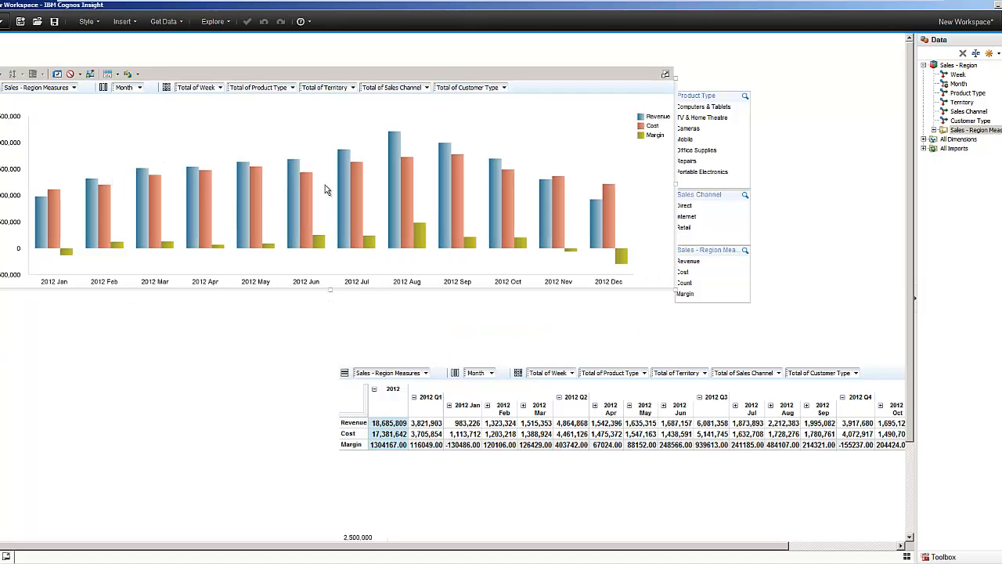
pyautogui.moveTo(559, 337)
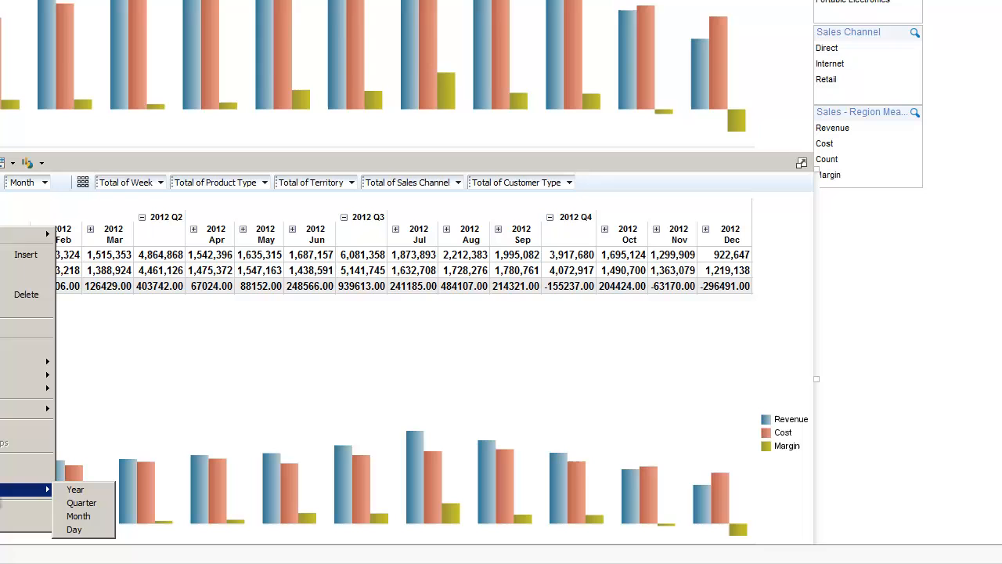
pyautogui.click(81, 501)
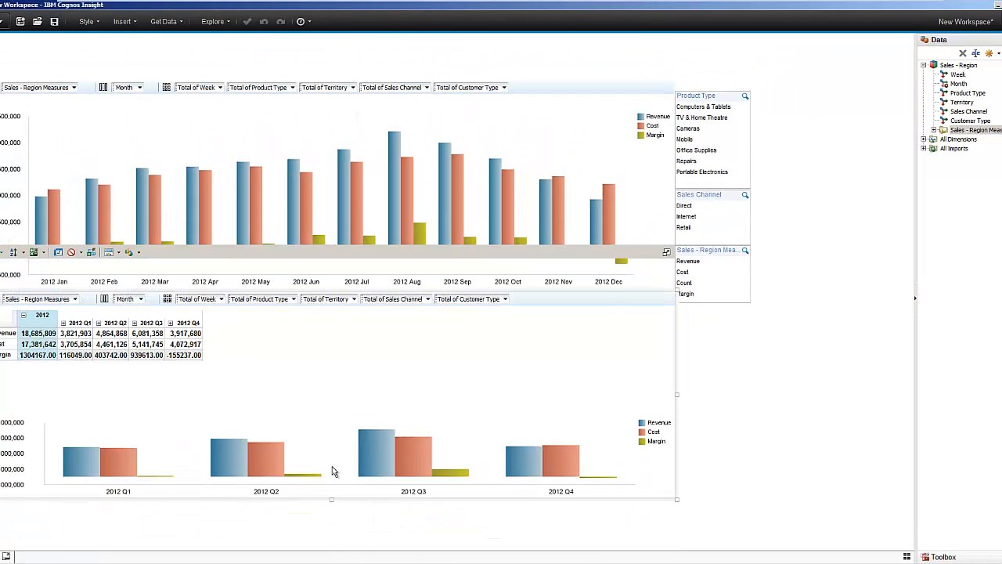
pyautogui.click(507, 196)
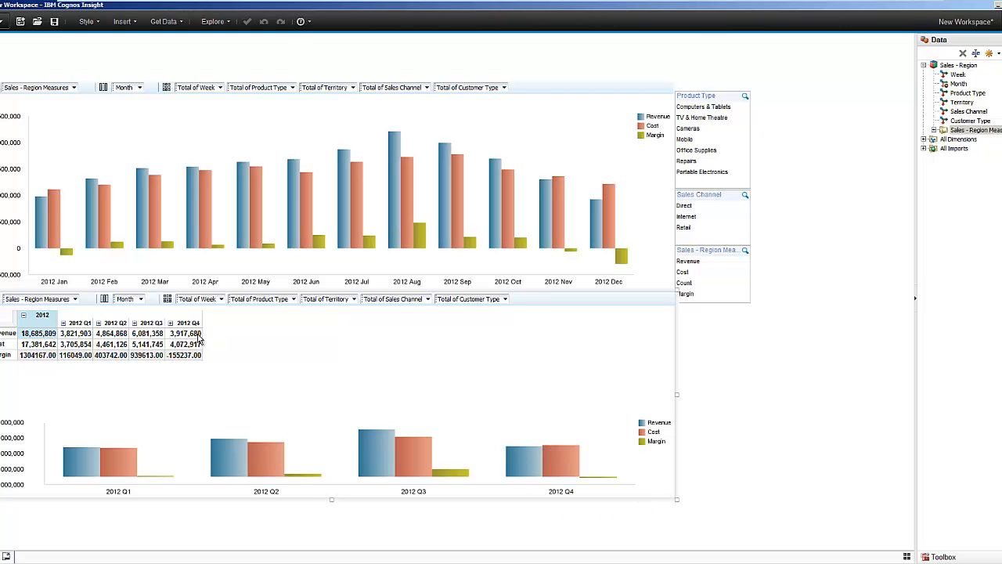
# - Edit 2012 Q4 revenue to 4,072,404 and Q4 cost to 3,954,688, updating margins and charts
pyautogui.click(185, 332)
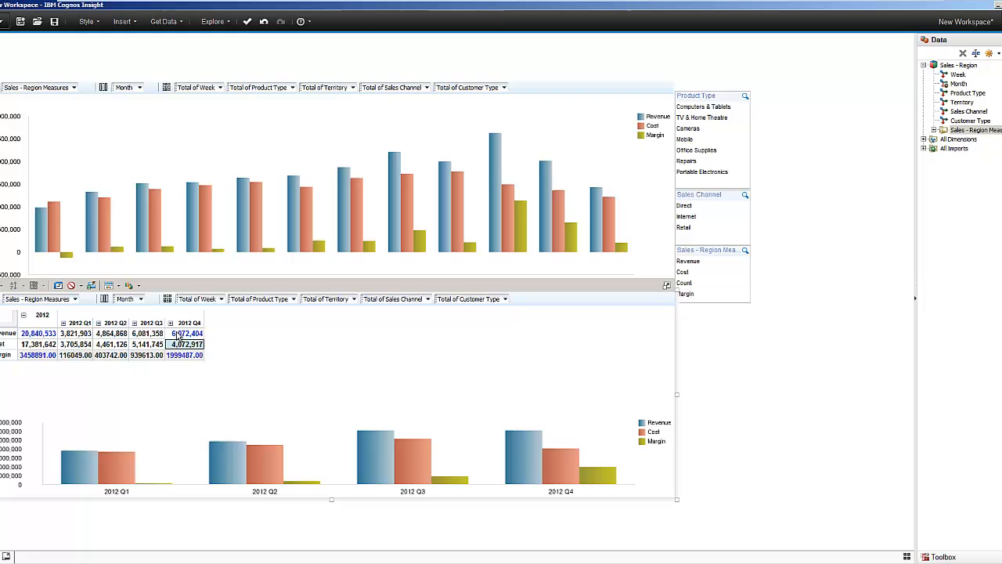
pyautogui.moveTo(216, 343)
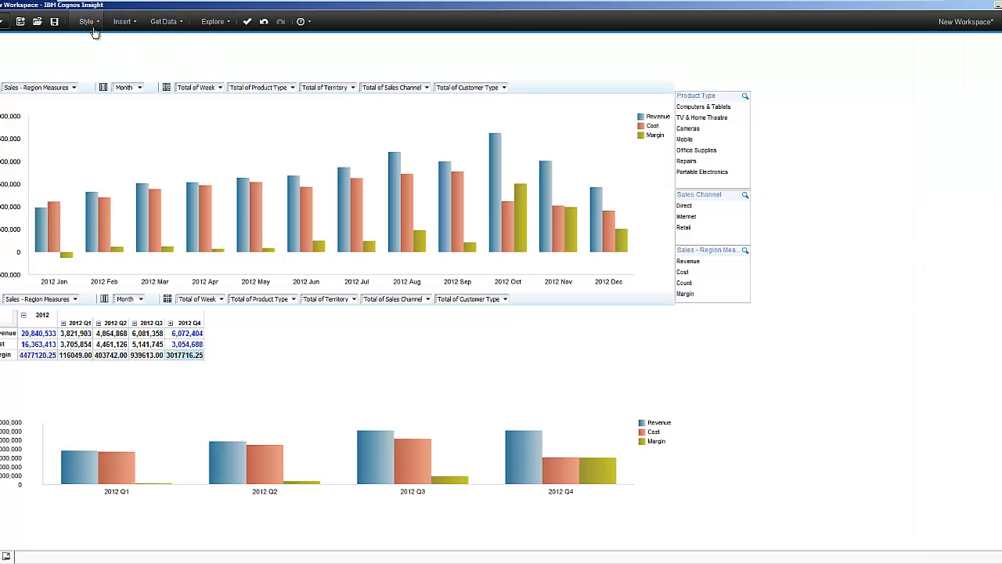
# - Apply the dark workspace theme and give the monthly chart a brighter red, blue and green palette
pyautogui.click(86, 22)
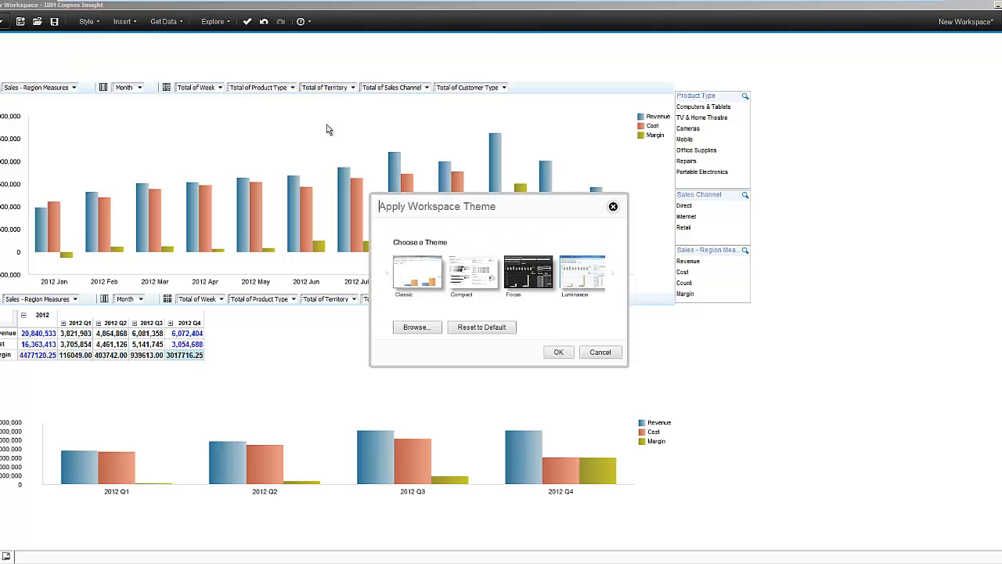
pyautogui.click(528, 274)
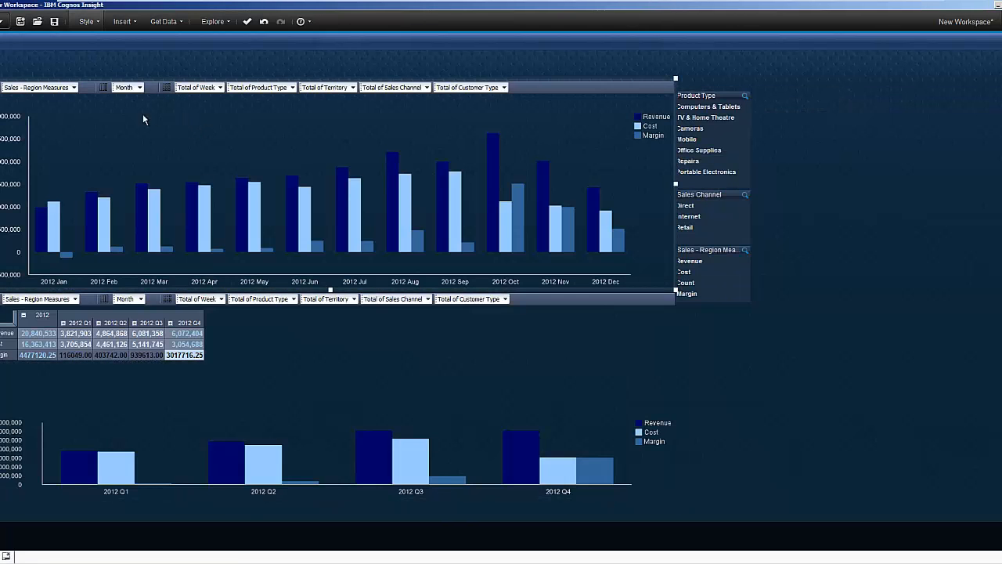
pyautogui.click(128, 73)
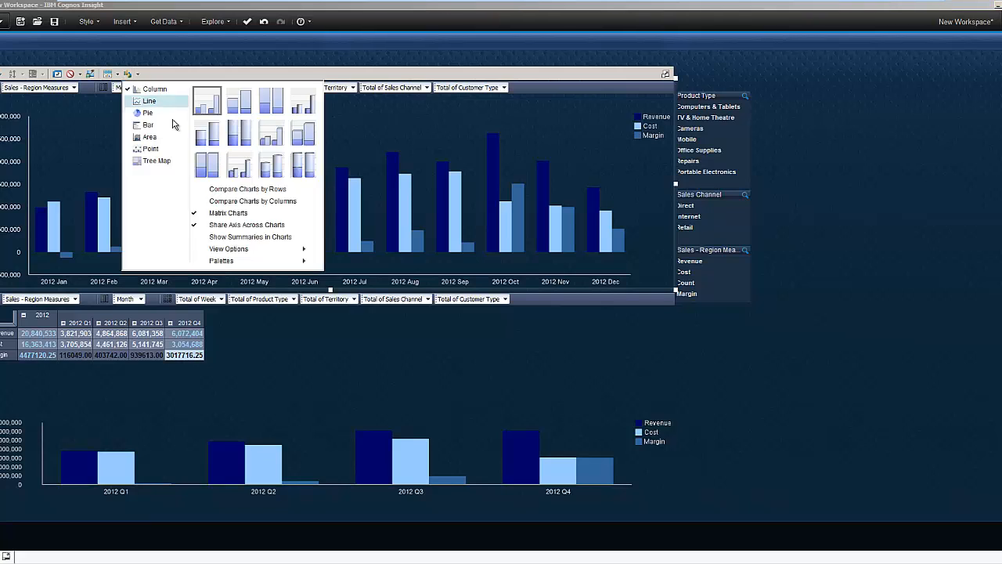
pyautogui.click(223, 260)
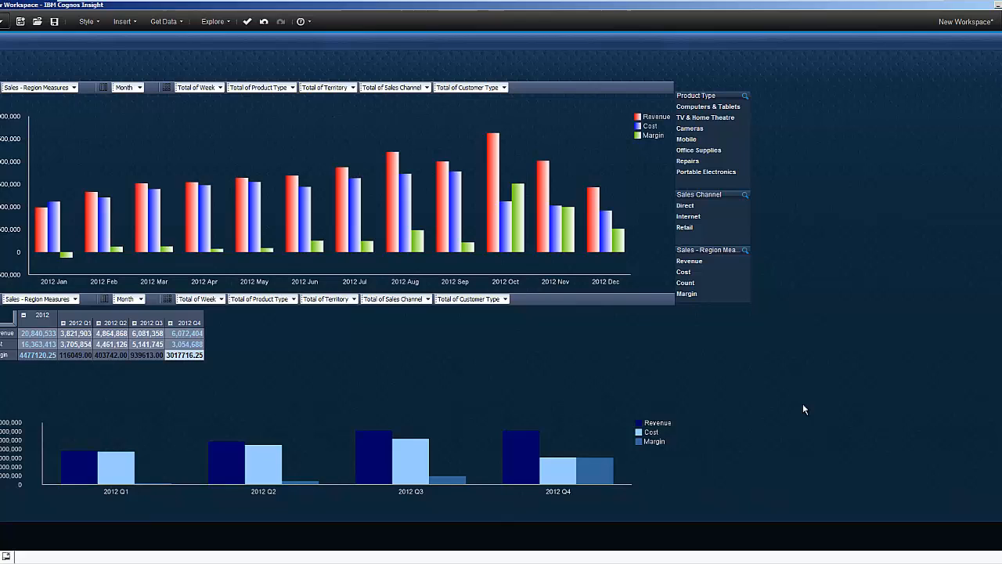
pyautogui.moveTo(808, 232)
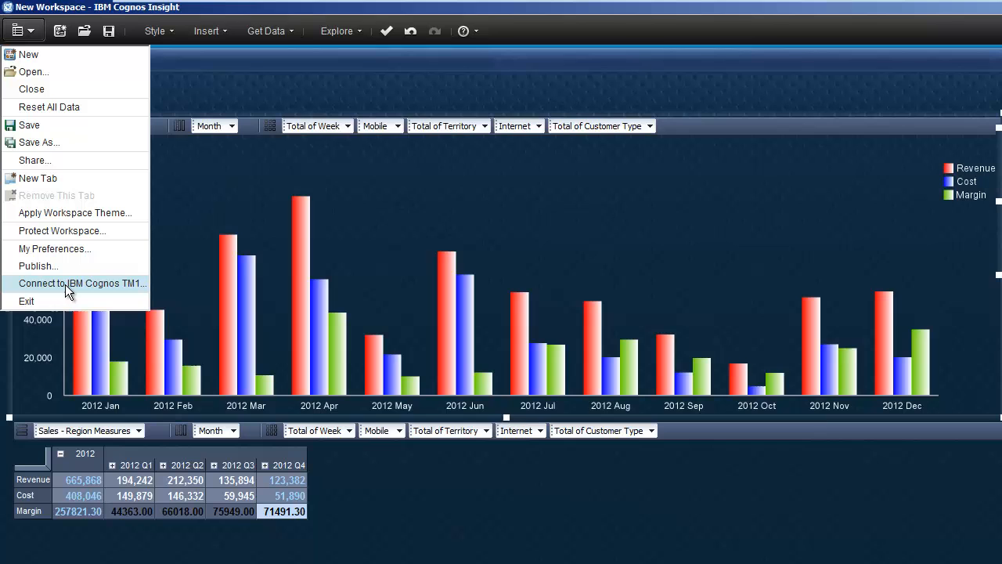
pyautogui.moveTo(601, 362)
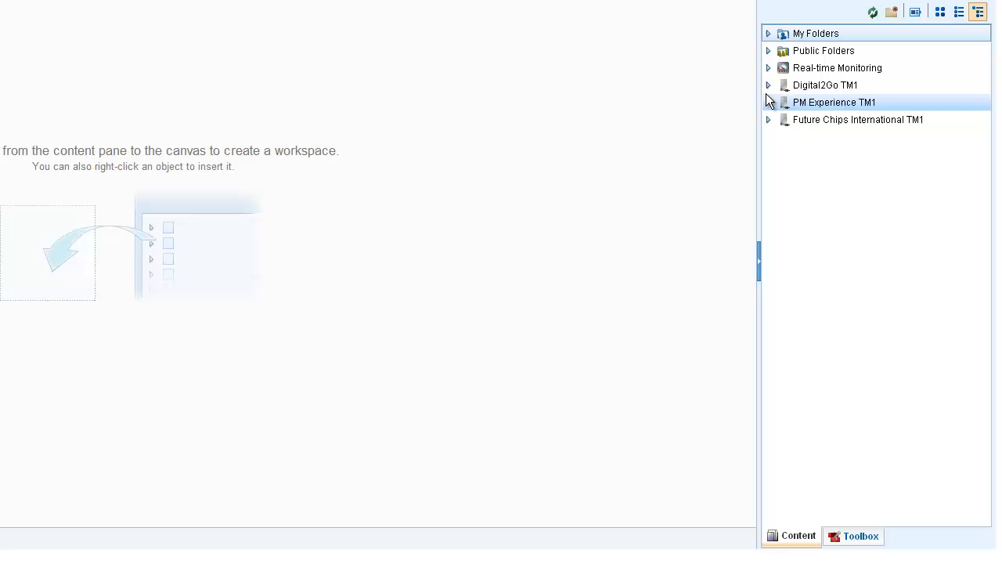
# - Expand Public Folders > Sales Cube > Three Queries and place Pie Chart2 and Pie Chart1 on the canvas
pyautogui.click(824, 50)
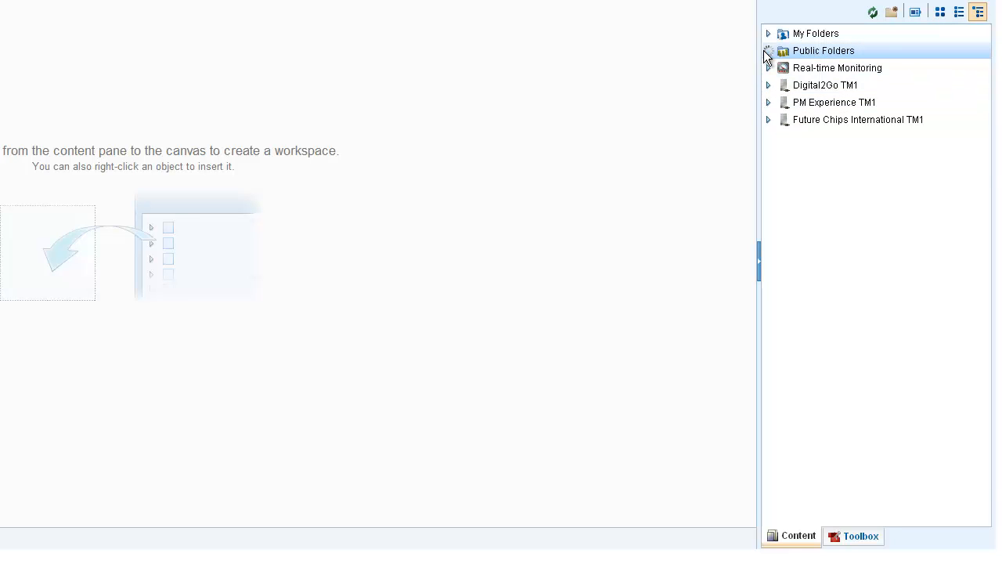
pyautogui.click(767, 50)
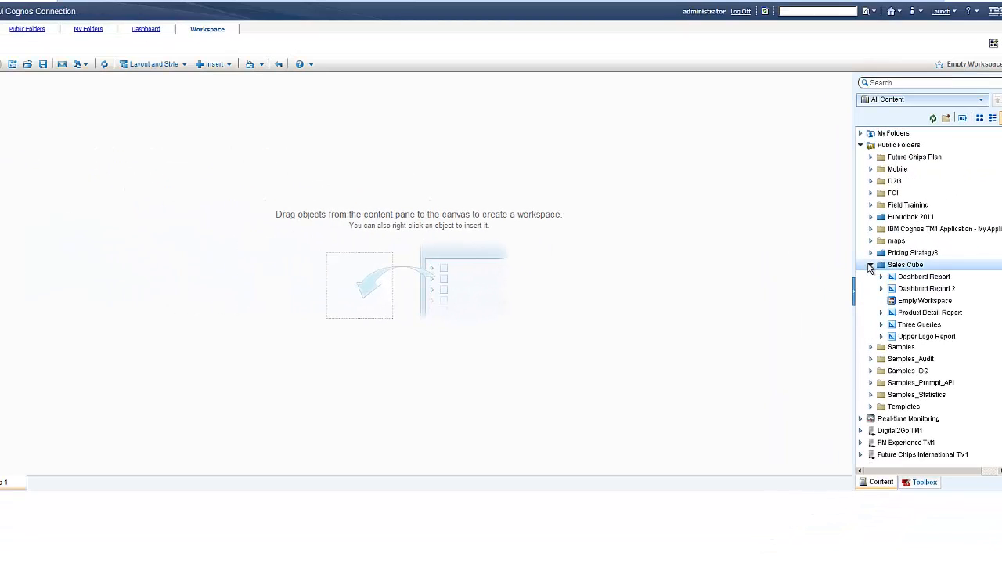
pyautogui.click(880, 324)
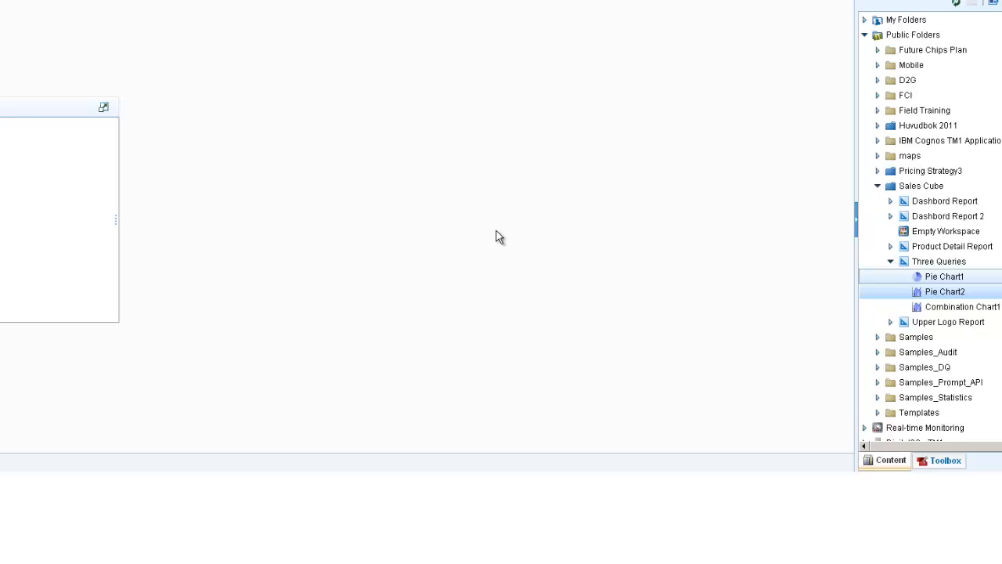
pyautogui.click(944, 275)
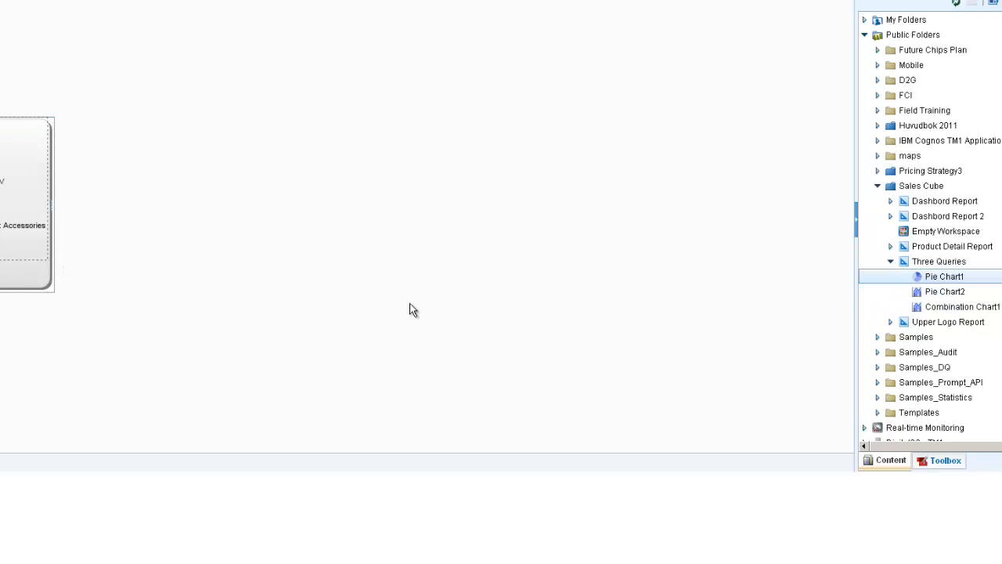
pyautogui.click(945, 291)
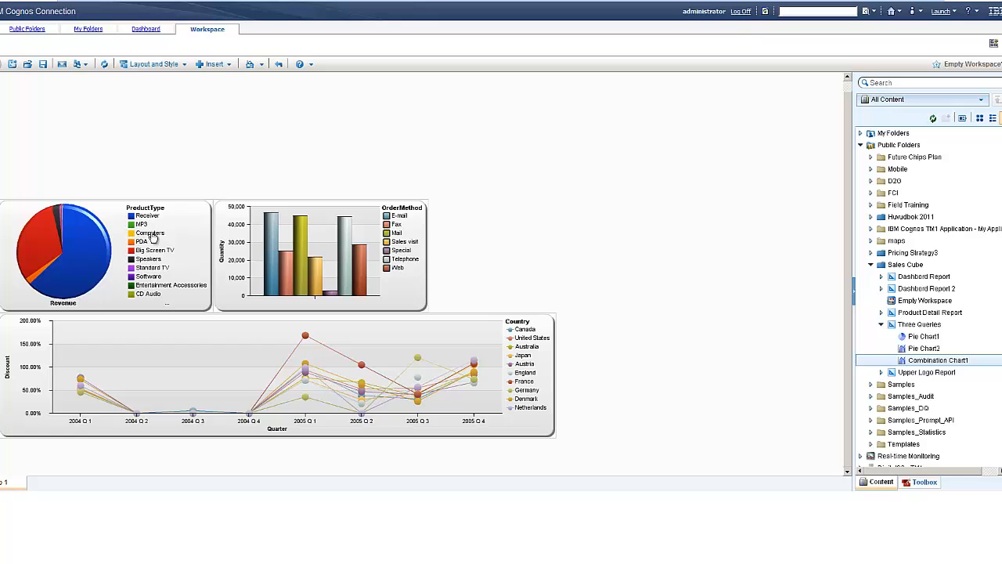
pyautogui.moveTo(391, 223)
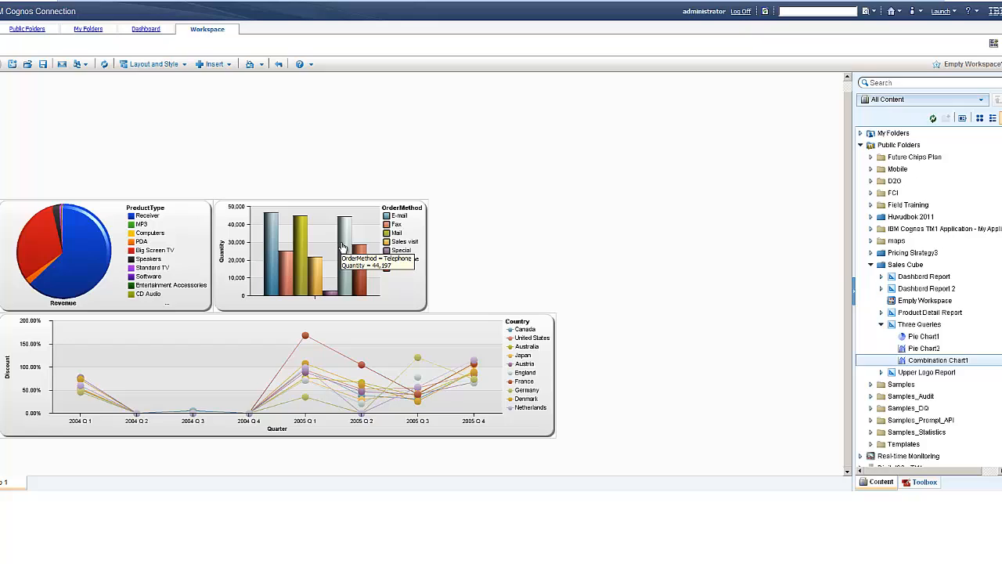
pyautogui.moveTo(405, 321)
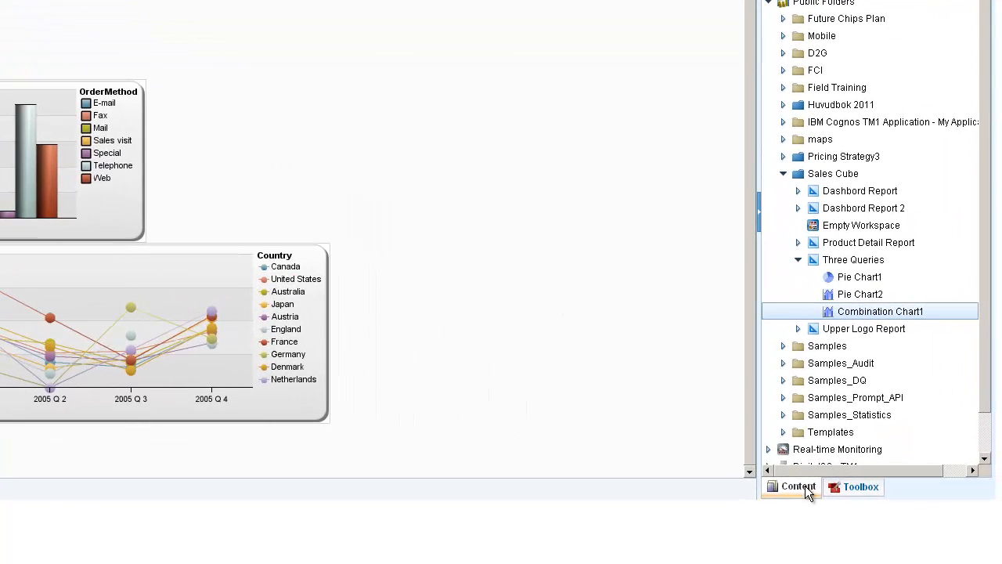
# - Add a Select Value Filter on TerritoryName with check boxes and apply it to Asia Pacific
pyautogui.click(853, 486)
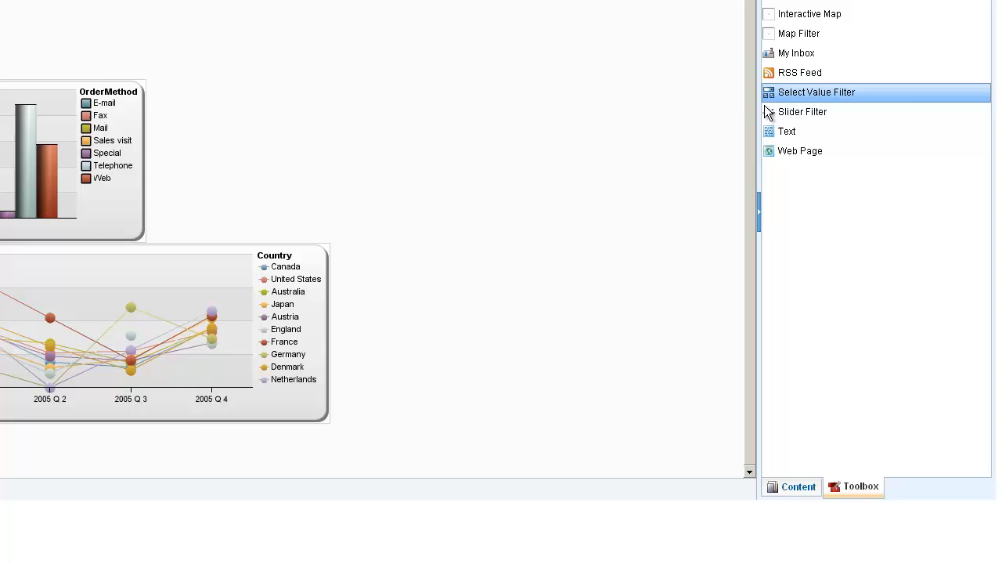
pyautogui.click(815, 91)
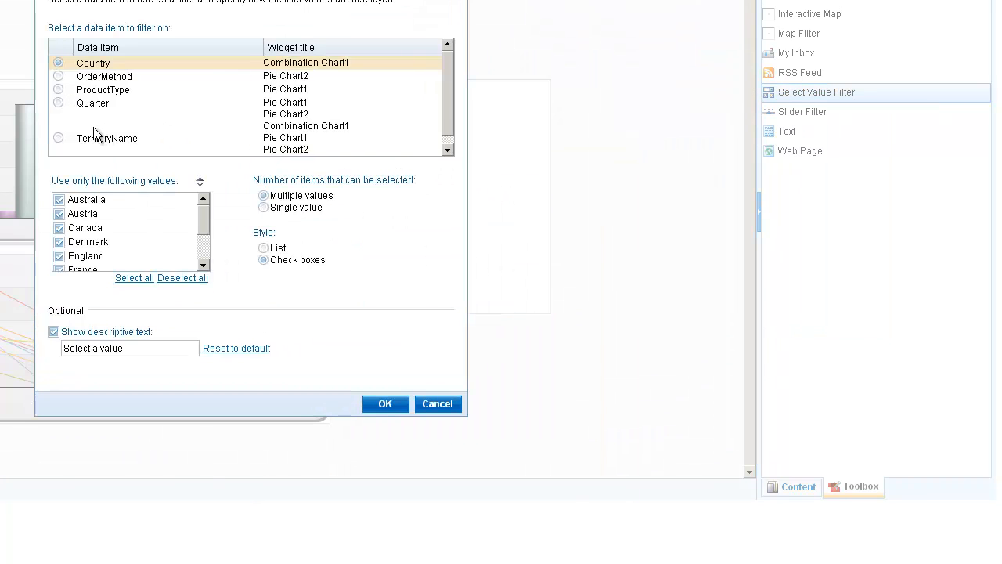
pyautogui.click(106, 138)
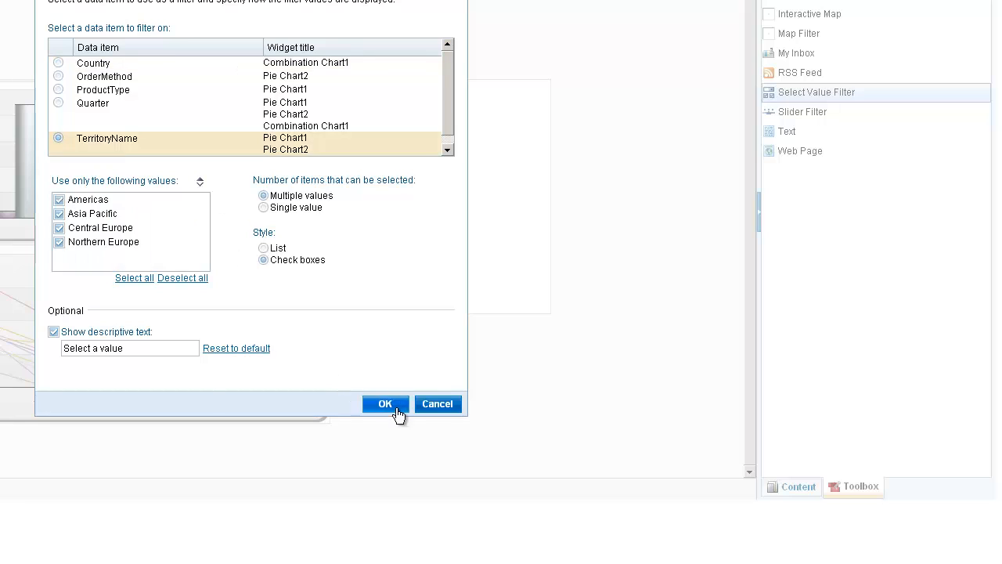
pyautogui.click(385, 404)
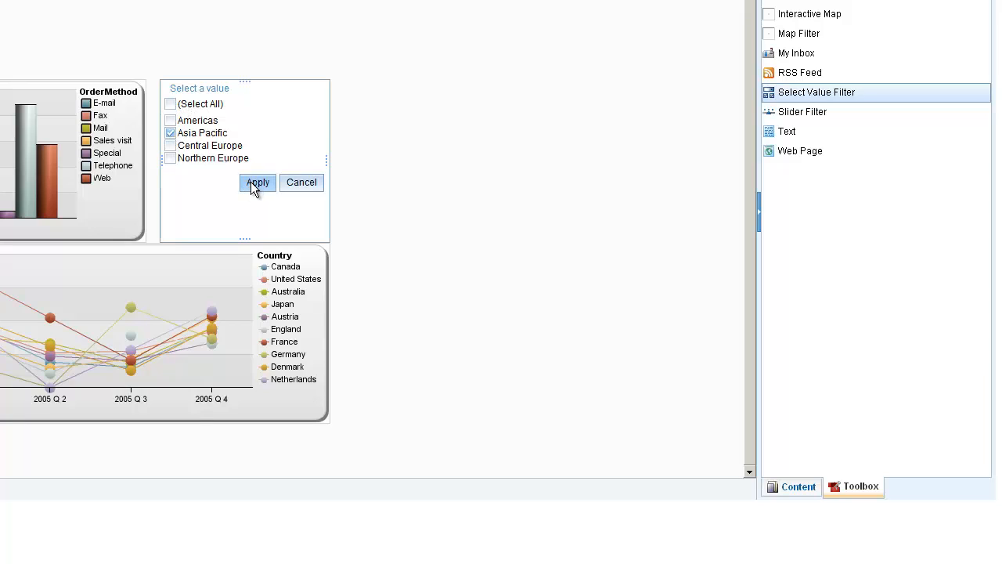
pyautogui.click(257, 182)
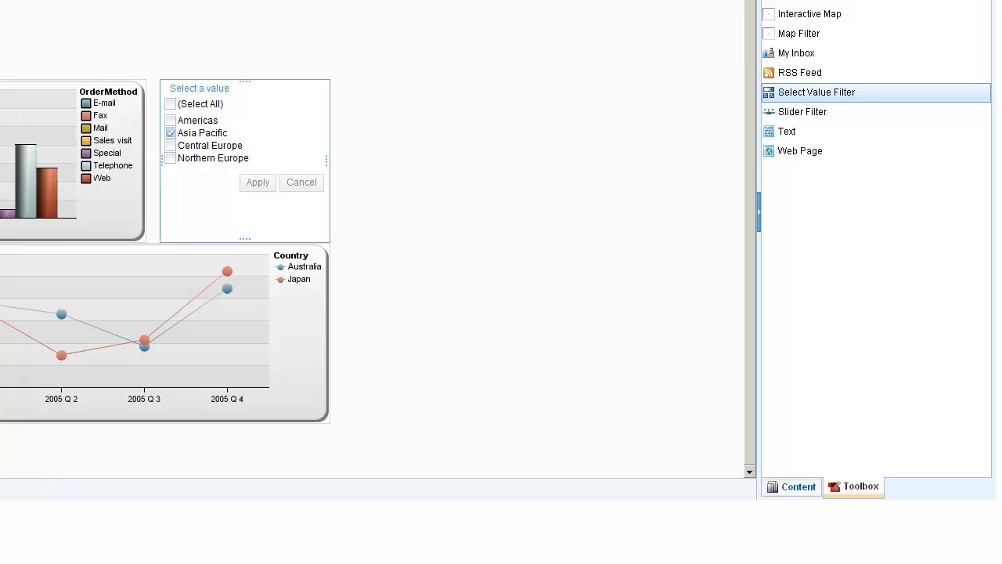
pyautogui.moveTo(479, 235)
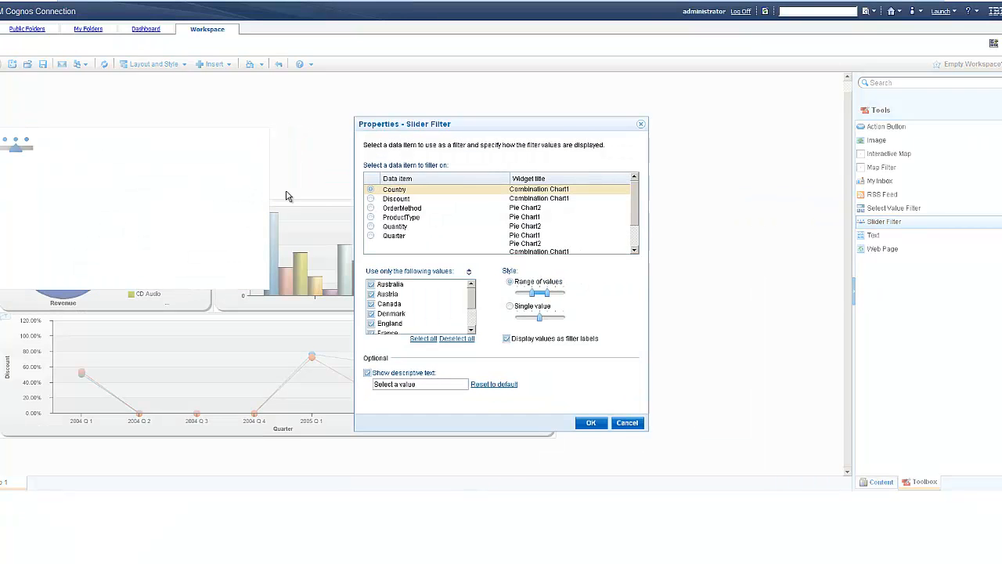
# - Add a Quarter slider filter and narrow it to 2004 Q3 through 2005 Q2
pyautogui.click(370, 235)
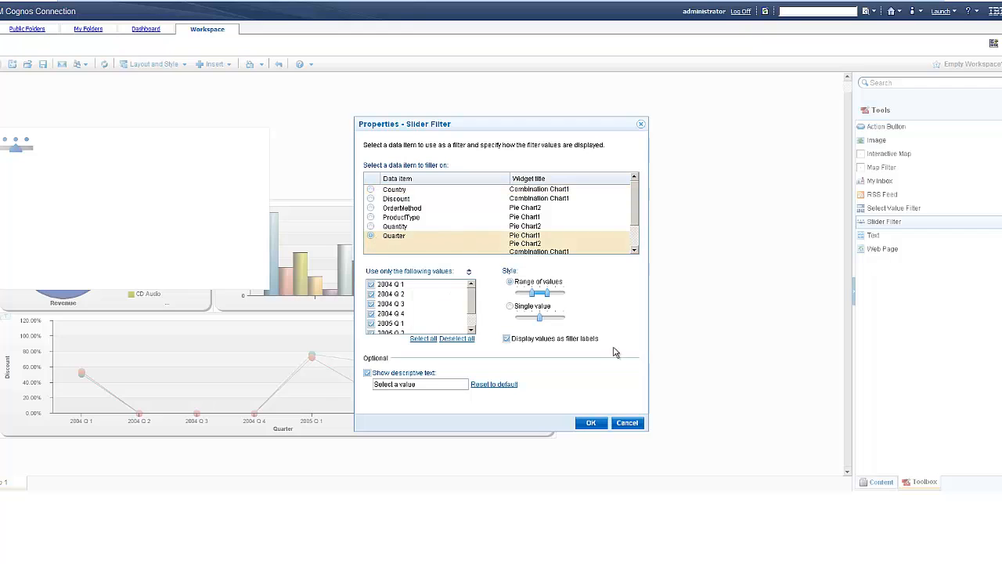
pyautogui.click(592, 423)
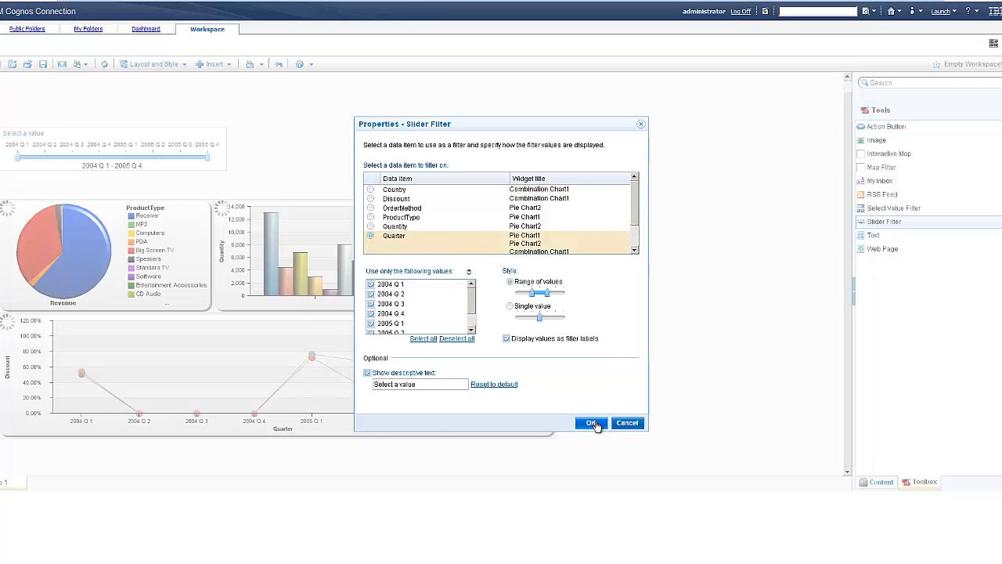
pyautogui.click(592, 423)
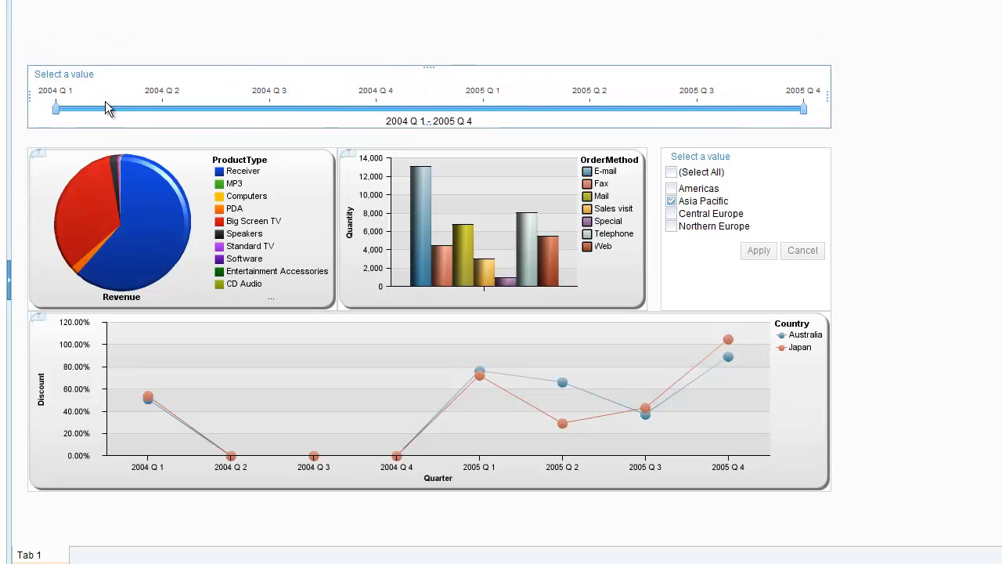
pyautogui.moveTo(56, 109); pyautogui.dragTo(269, 108)
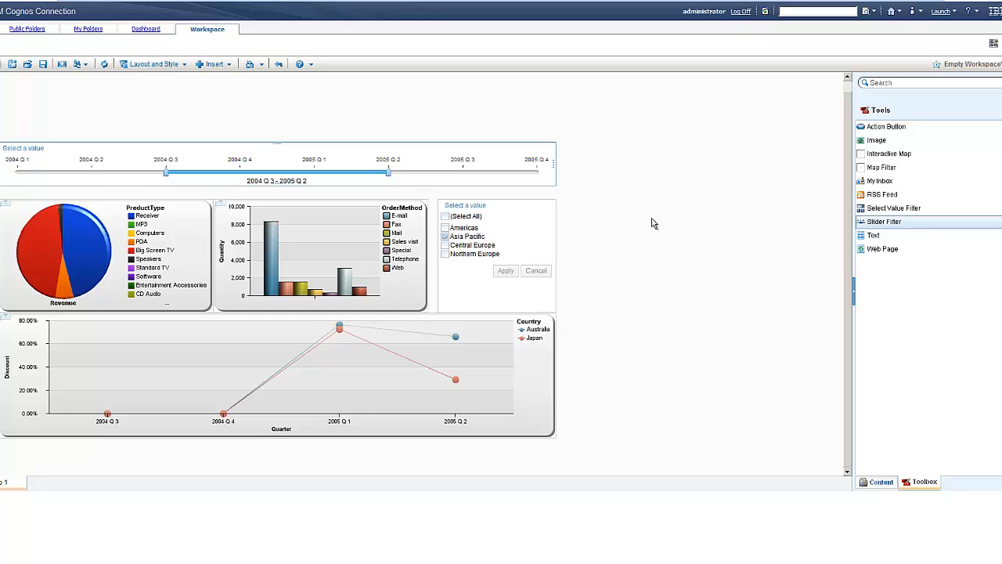
pyautogui.moveTo(810, 285)
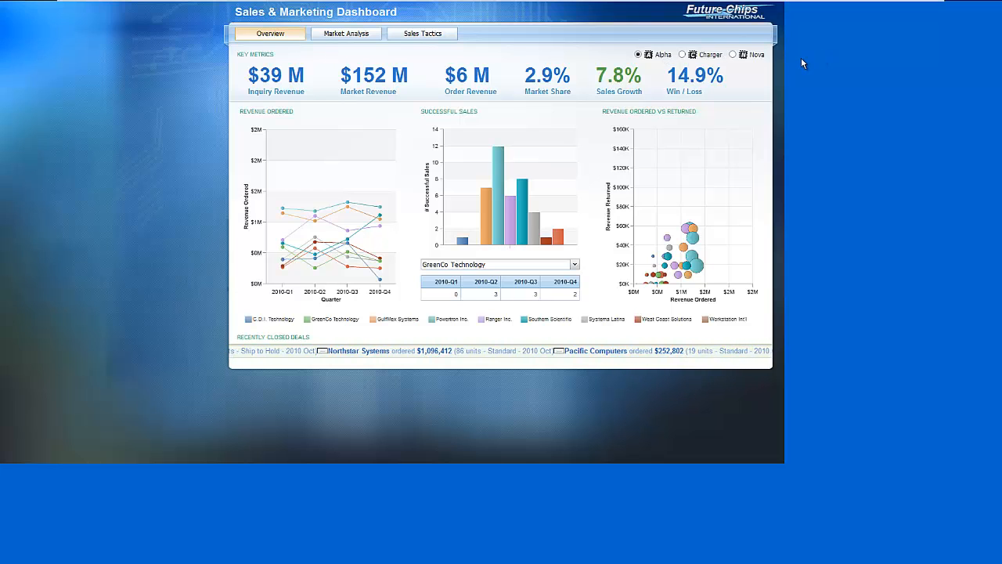
# - View Charger and Nova key metrics, then drill into Illinois customer details on Market Analysis
pyautogui.click(683, 53)
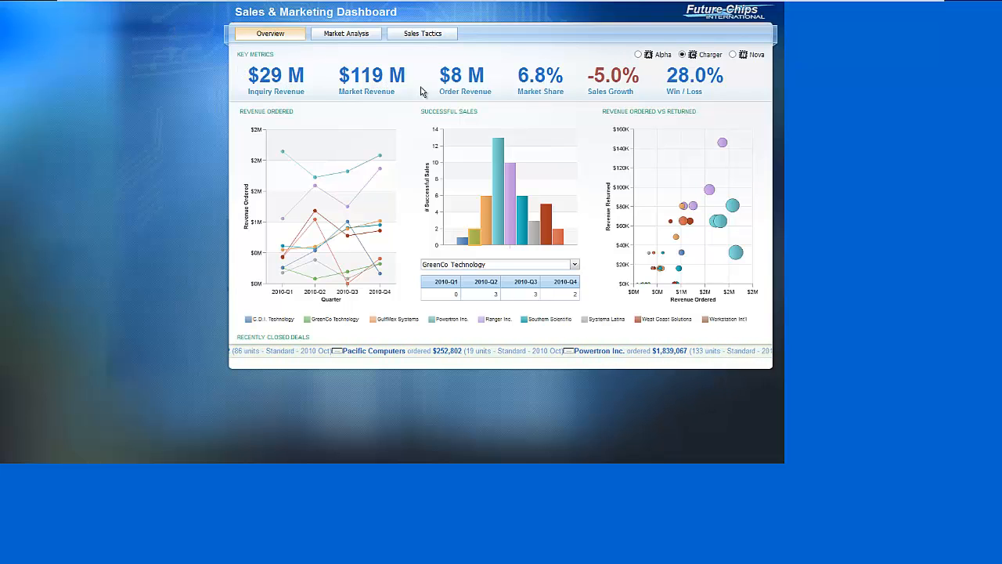
pyautogui.click(733, 53)
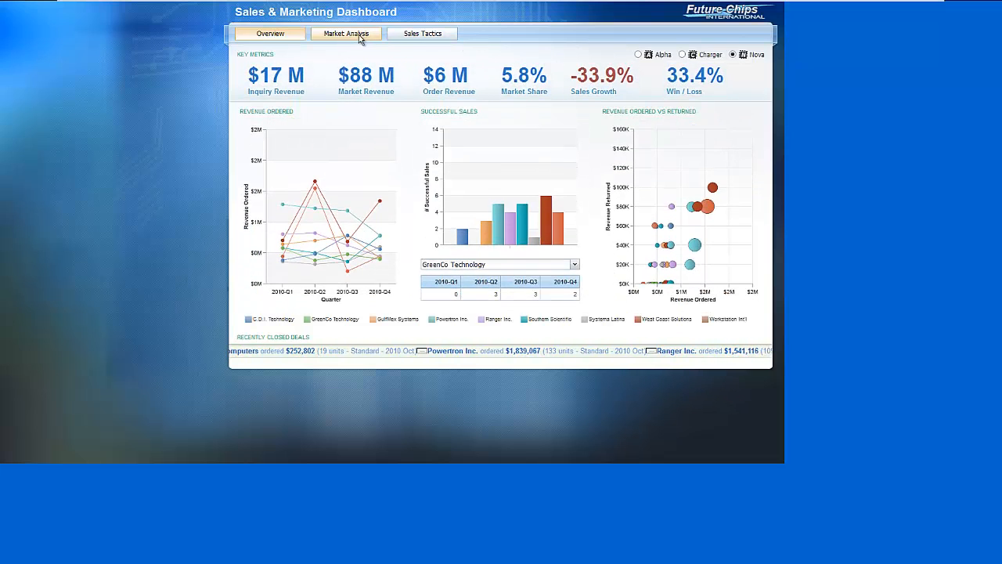
pyautogui.click(344, 33)
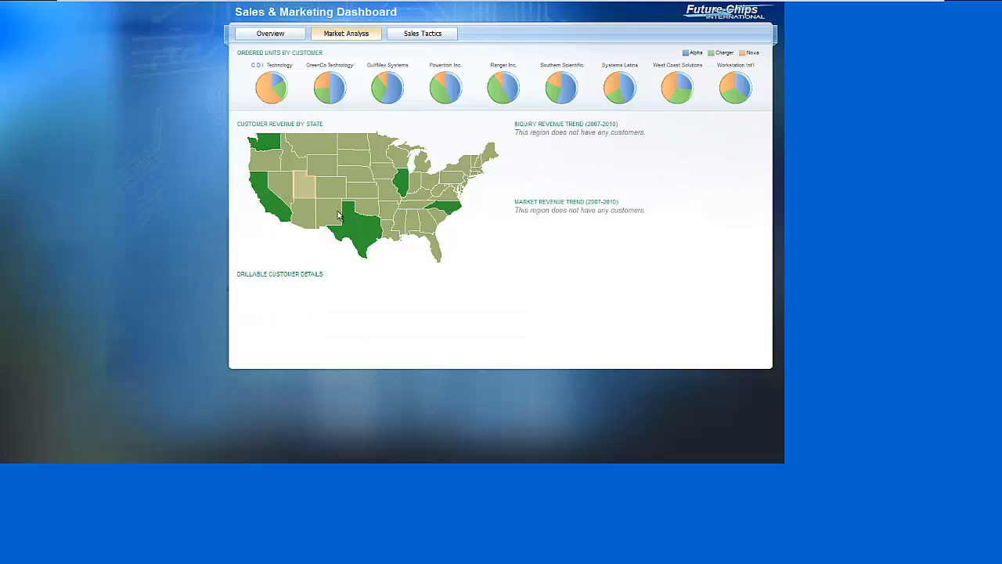
pyautogui.click(400, 179)
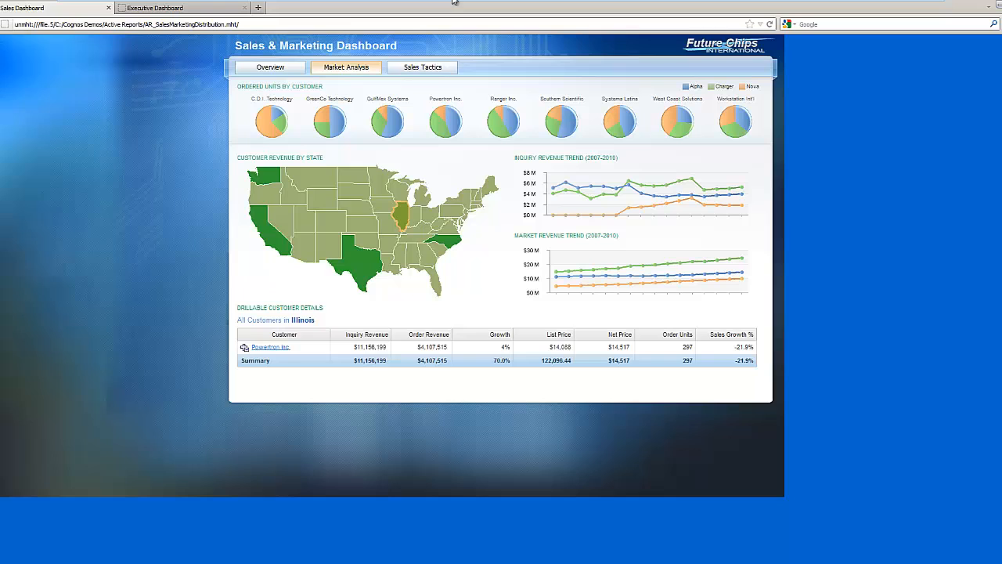
# - Switch to the Executive Dashboard and filter its Finance figures to North America, then Asia
pyautogui.click(153, 6)
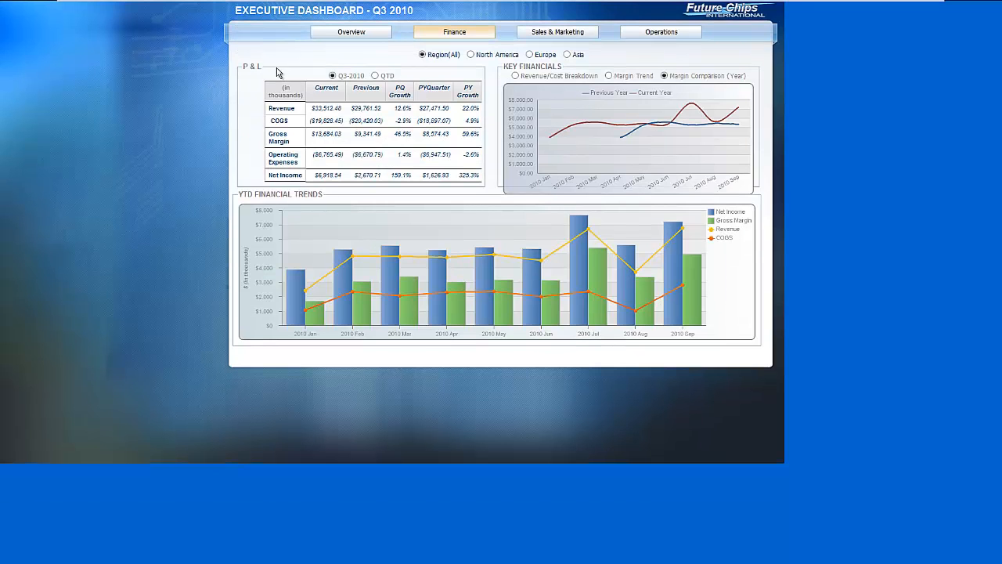
pyautogui.moveTo(457, 53)
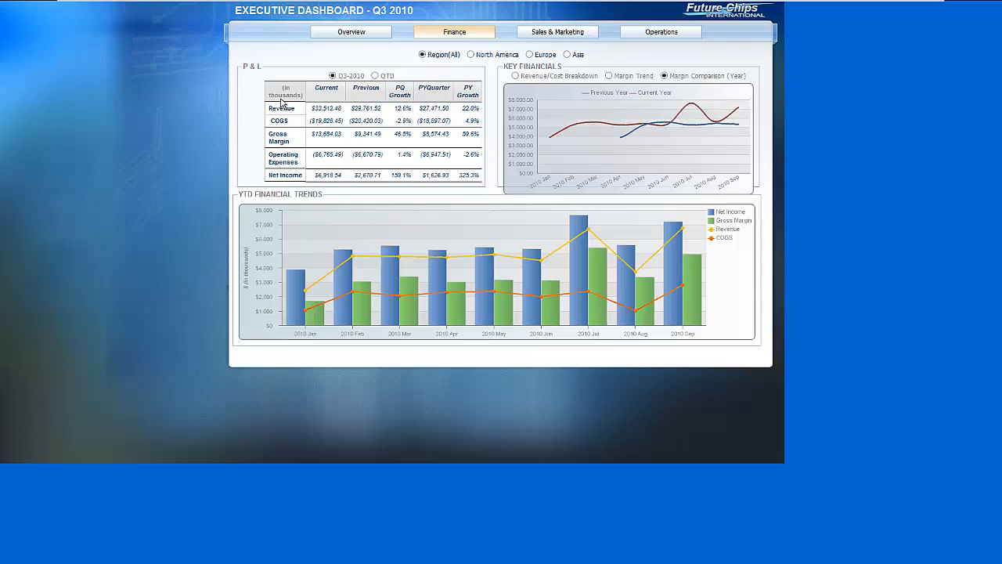
pyautogui.moveTo(279, 103)
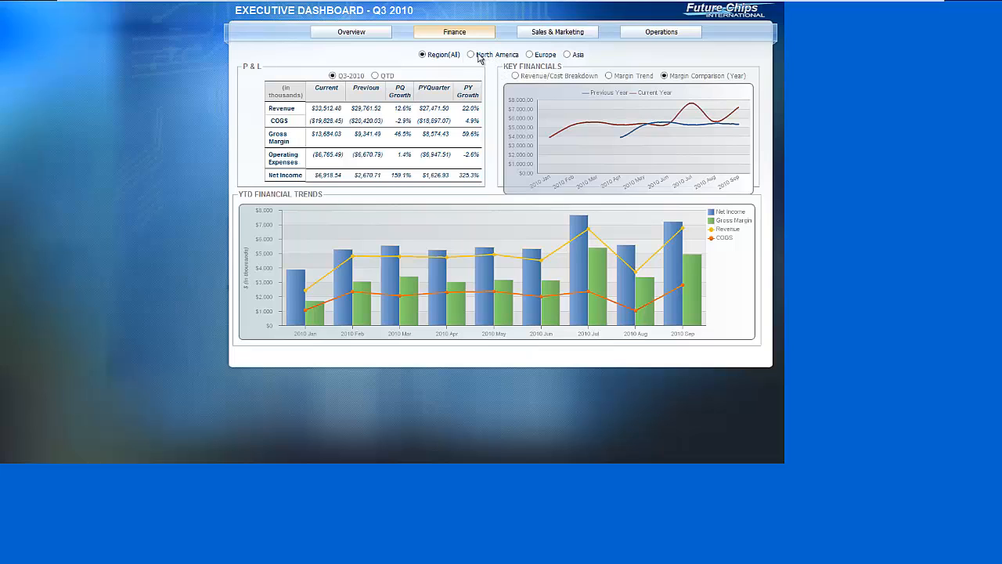
pyautogui.click(470, 53)
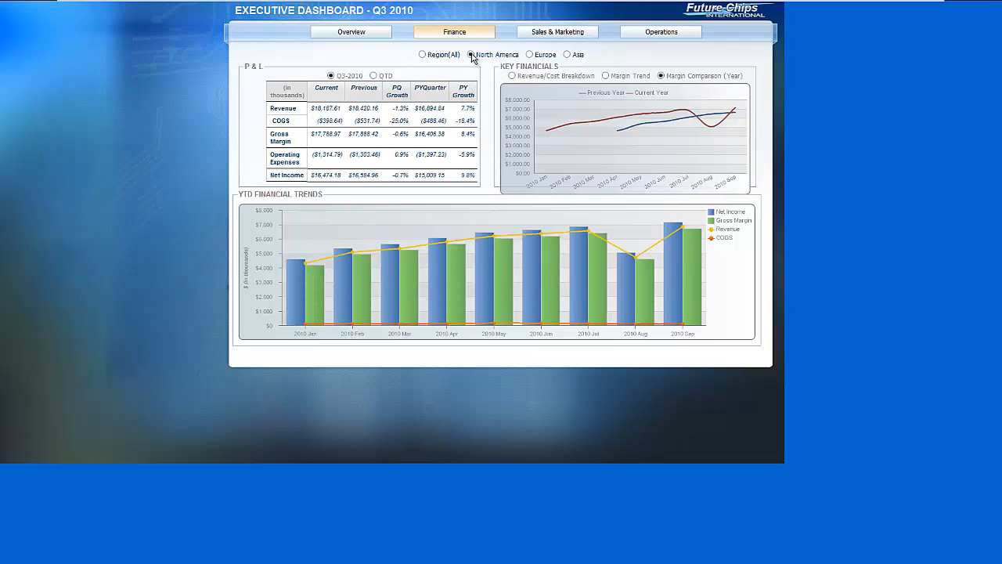
pyautogui.click(567, 53)
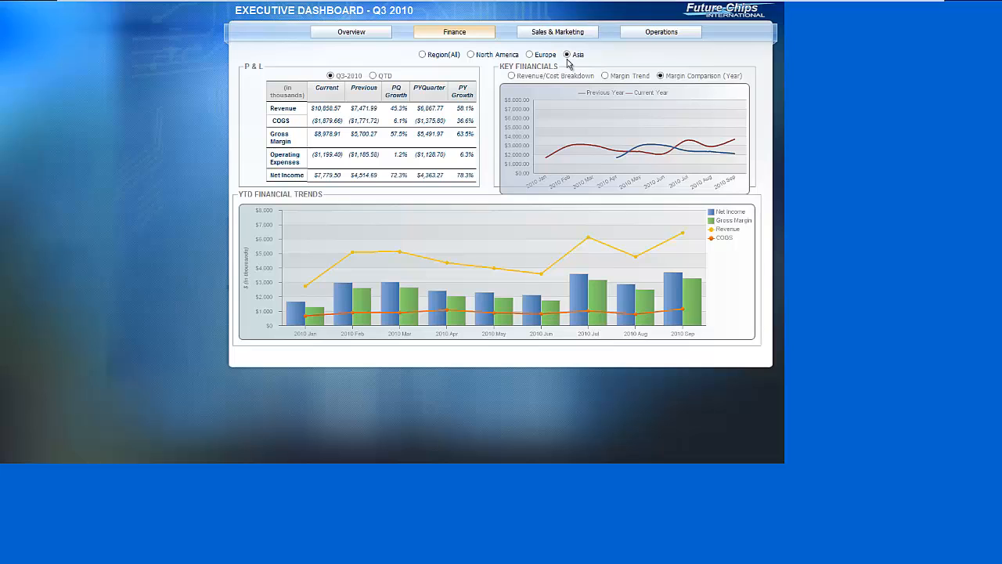
pyautogui.moveTo(973, 52)
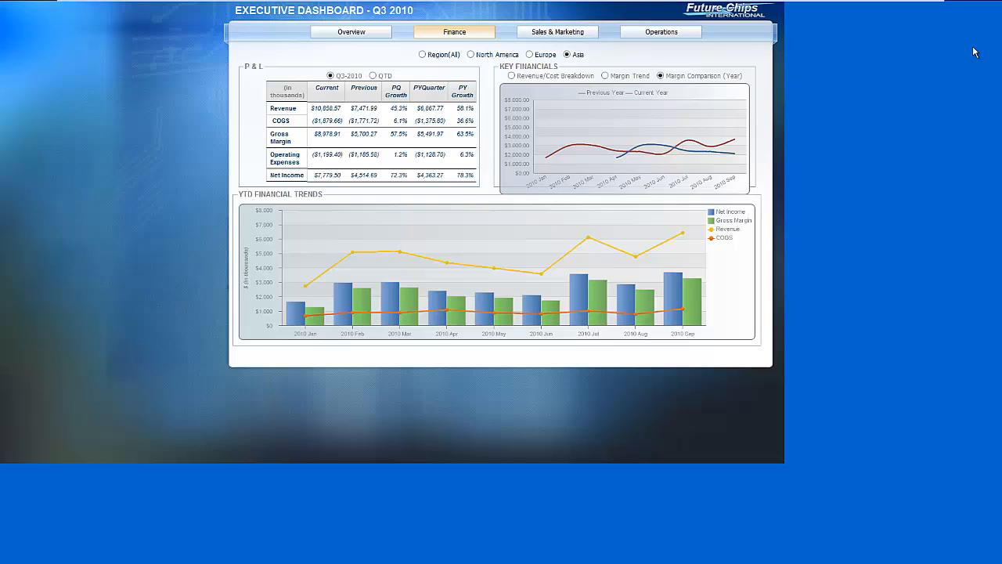
pyautogui.moveTo(966, 52)
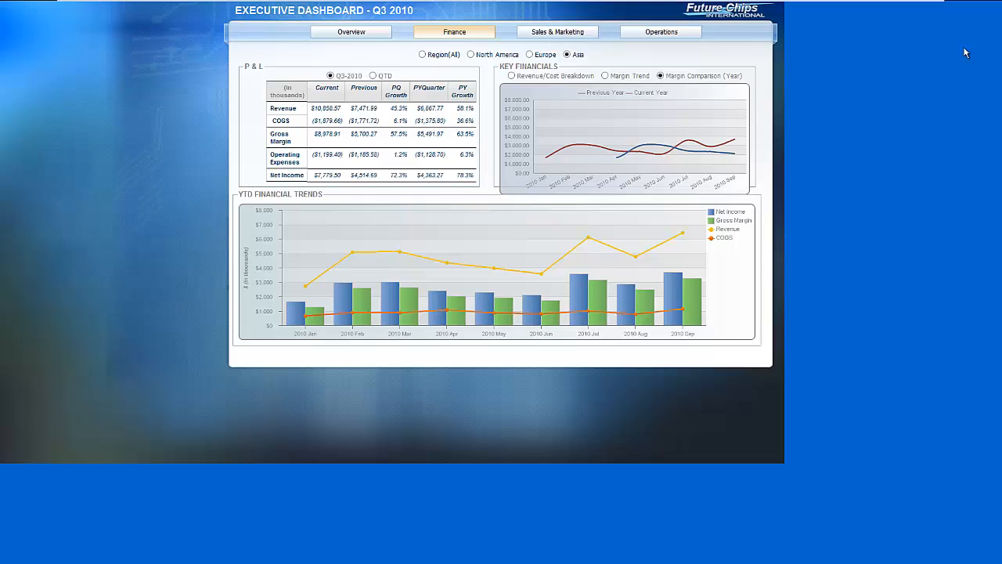